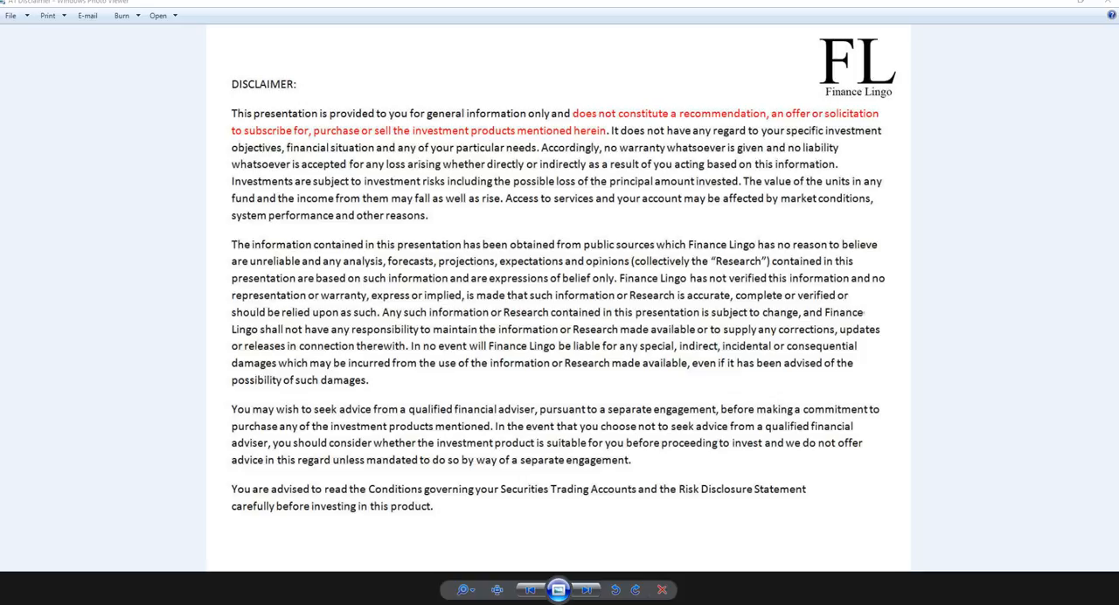
pyautogui.moveTo(614, 216)
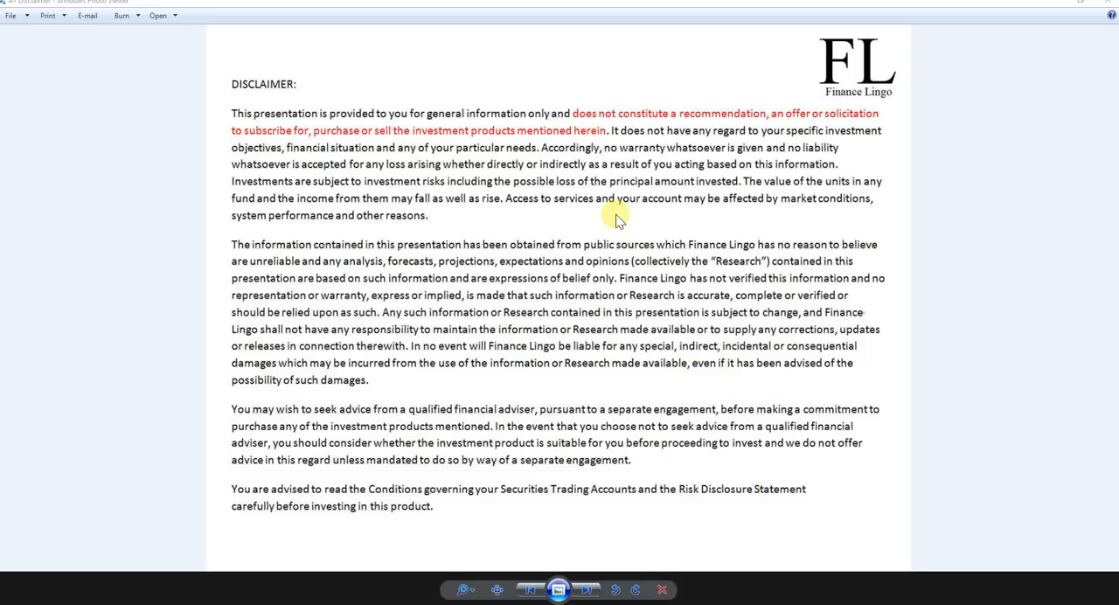
pyautogui.moveTo(794, 118)
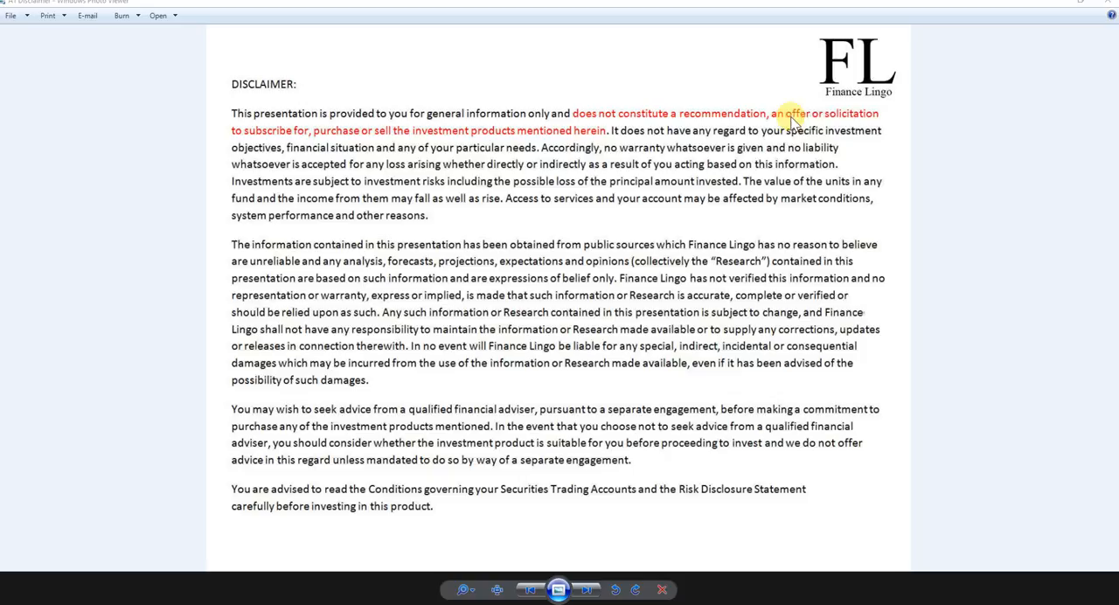
pyautogui.moveTo(371, 132)
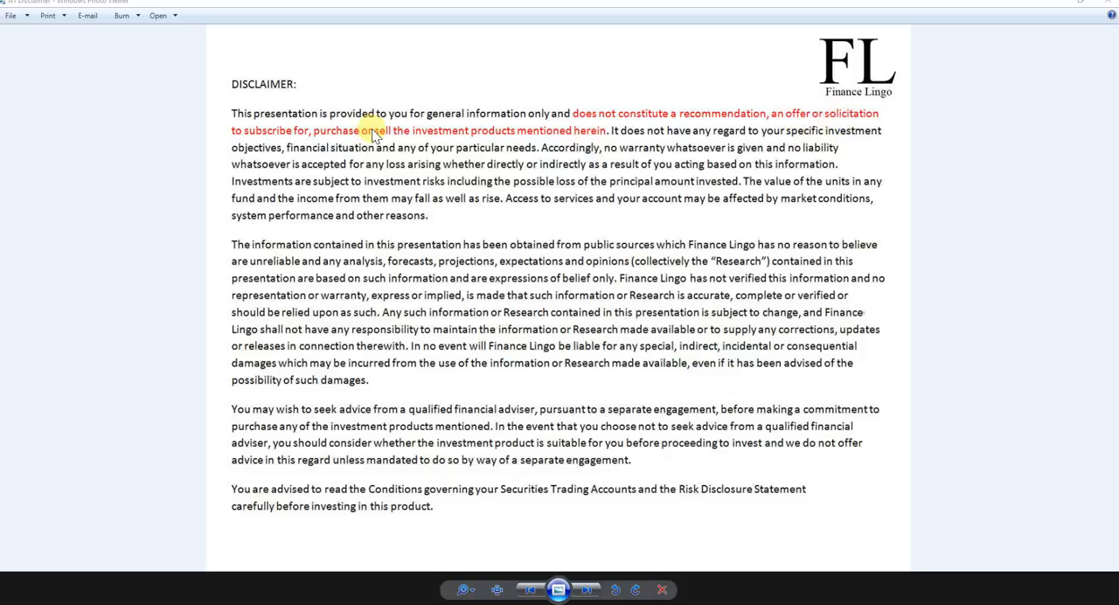
pyautogui.moveTo(959, 120)
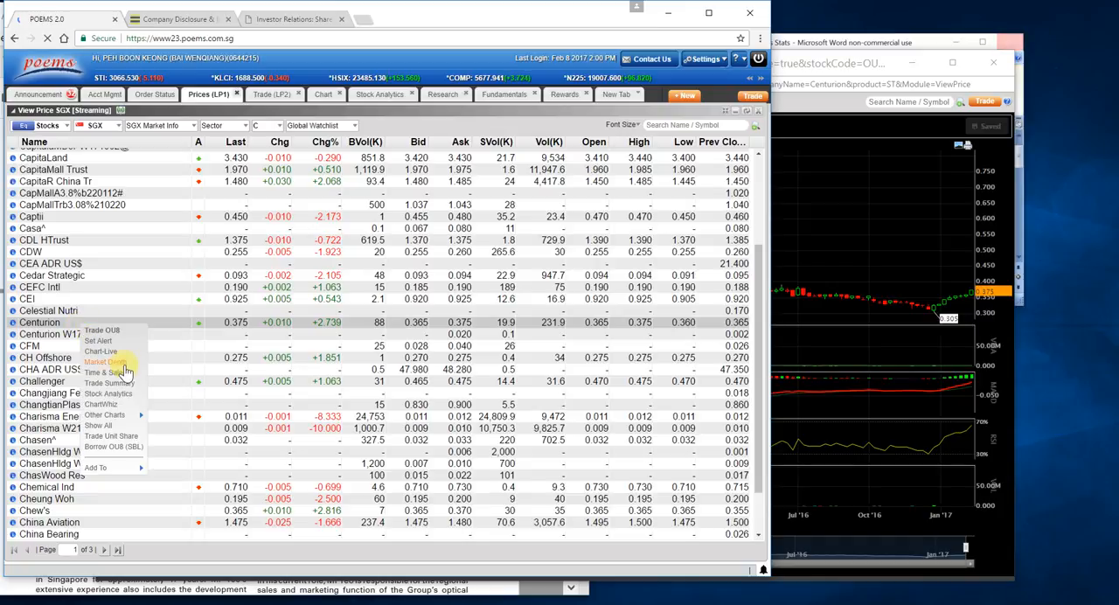
pyautogui.moveTo(96, 350)
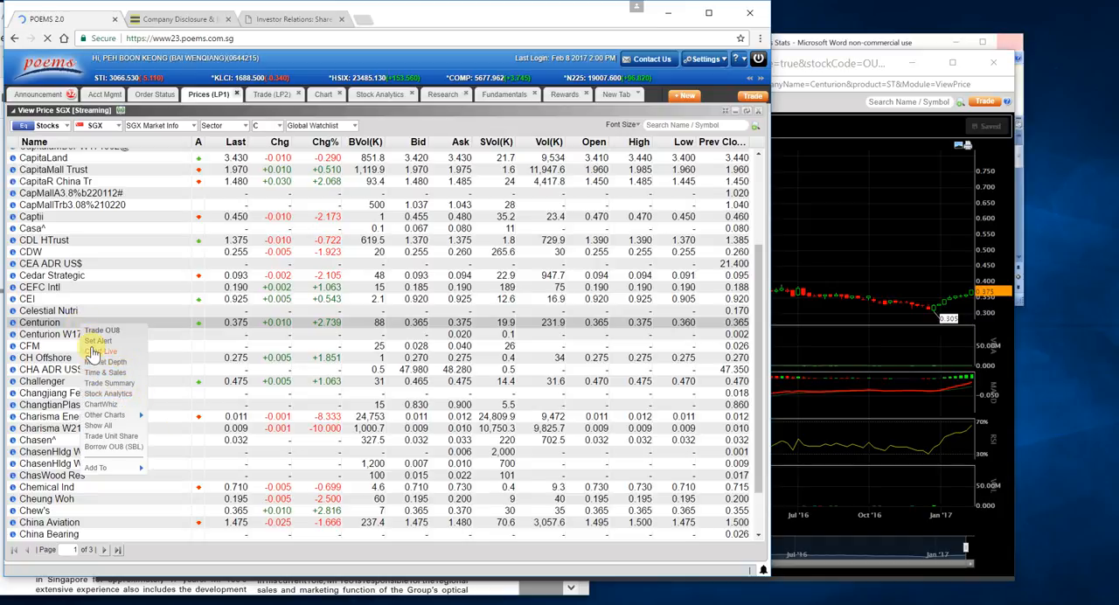
pyautogui.moveTo(114, 404)
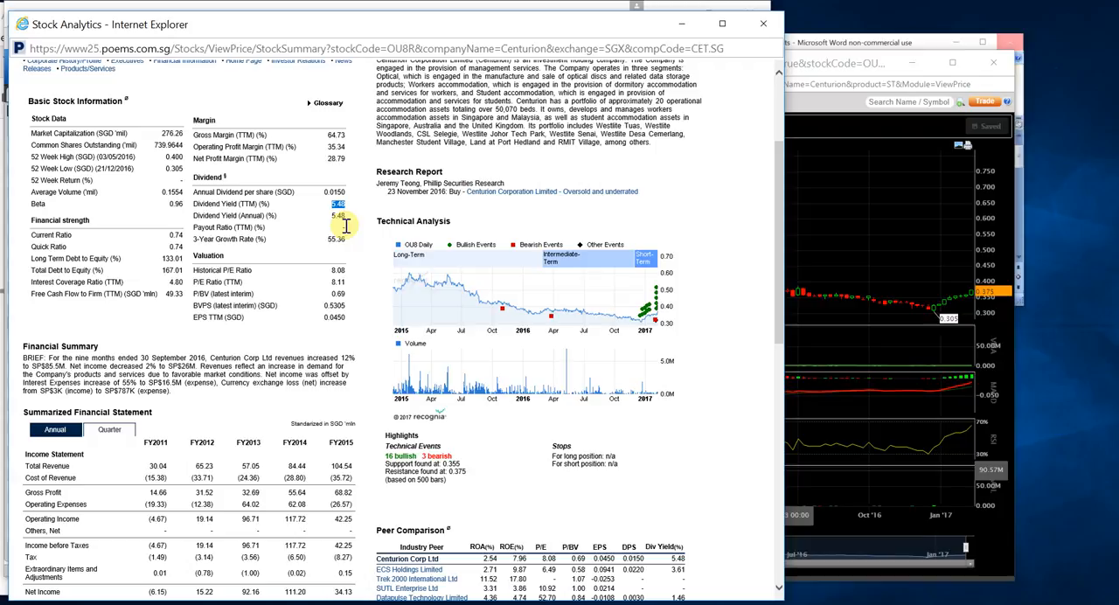
pyautogui.moveTo(339, 288)
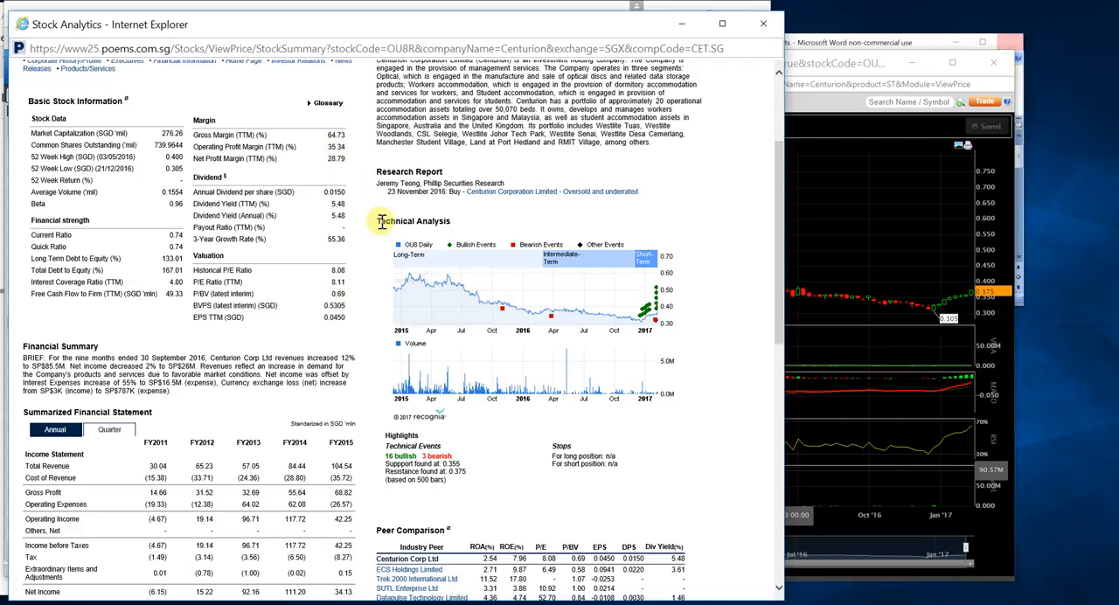
pyautogui.scroll(-3)
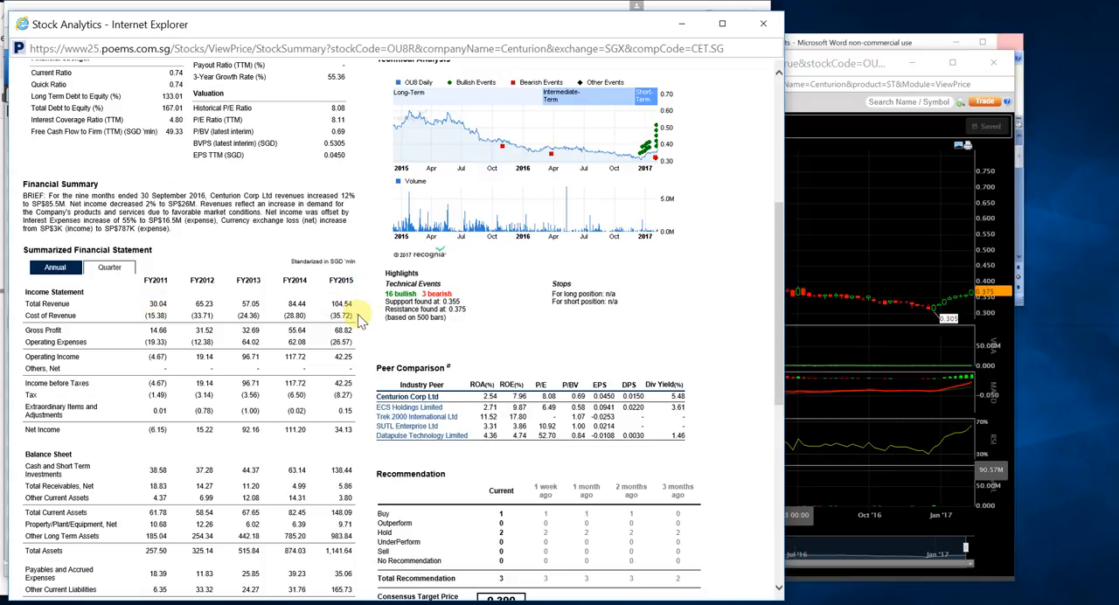
pyautogui.moveTo(367, 331)
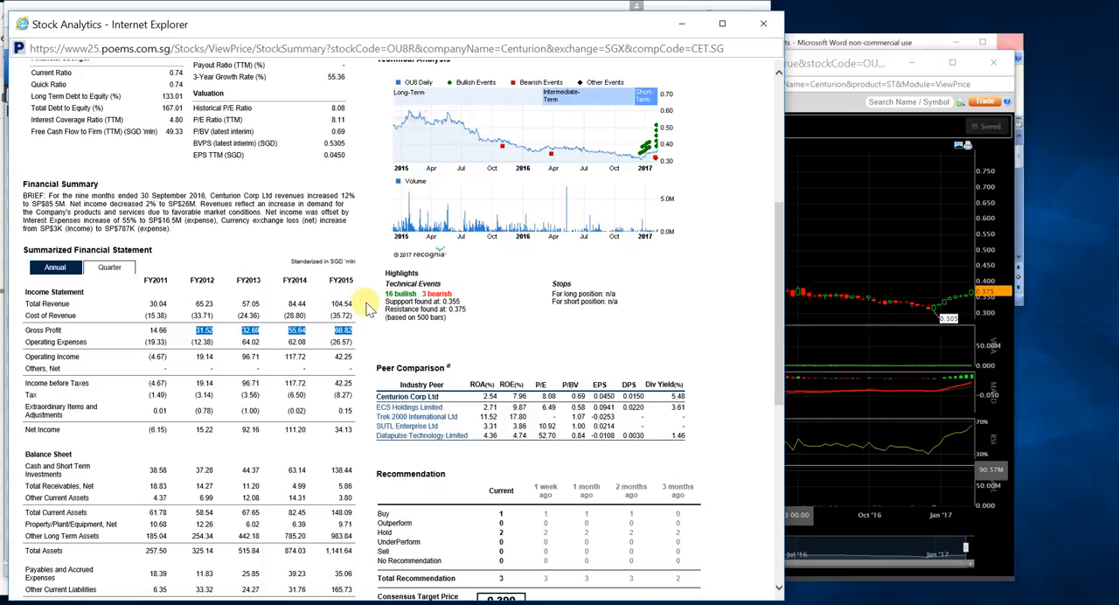
pyautogui.moveTo(167, 280)
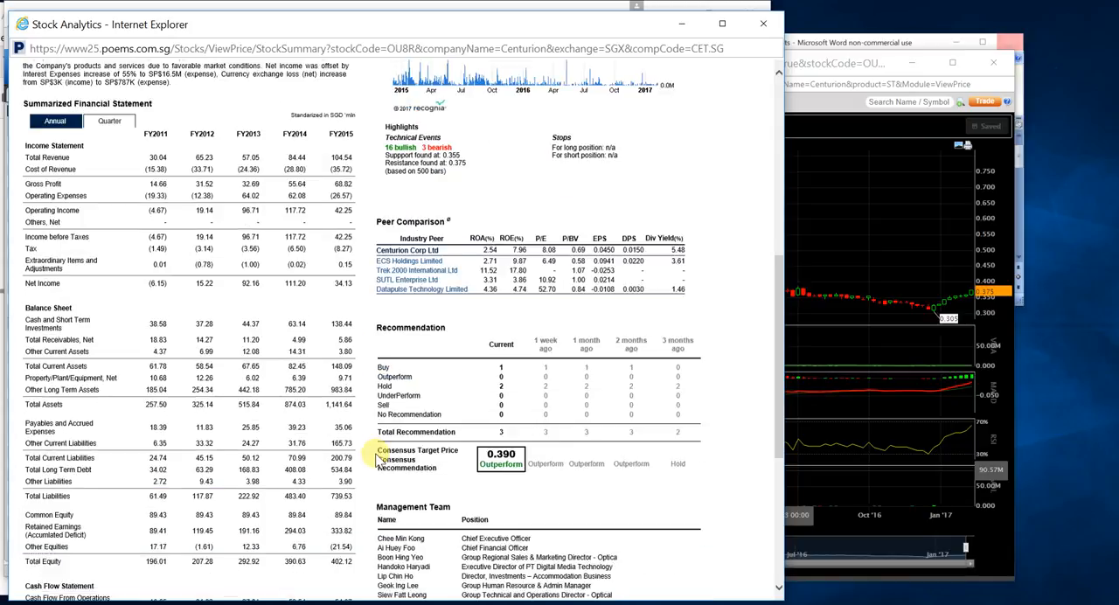
pyautogui.scroll(-3)
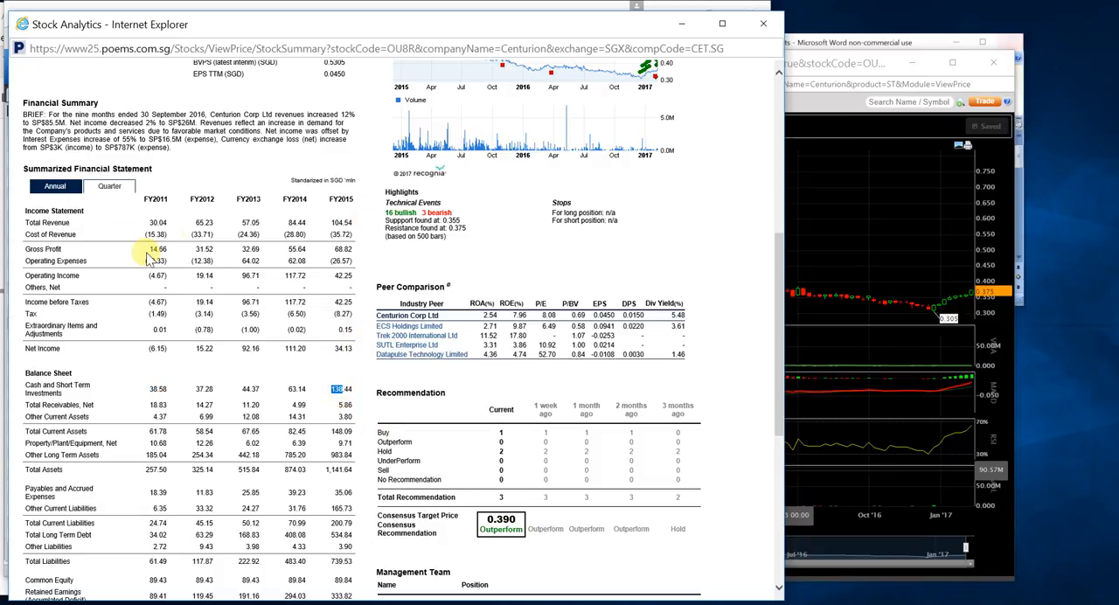
# - Switch Centurion's summarized financial statement to quarterly figures, FY2015 Q3 through FY2016 Q3
pyautogui.click(109, 186)
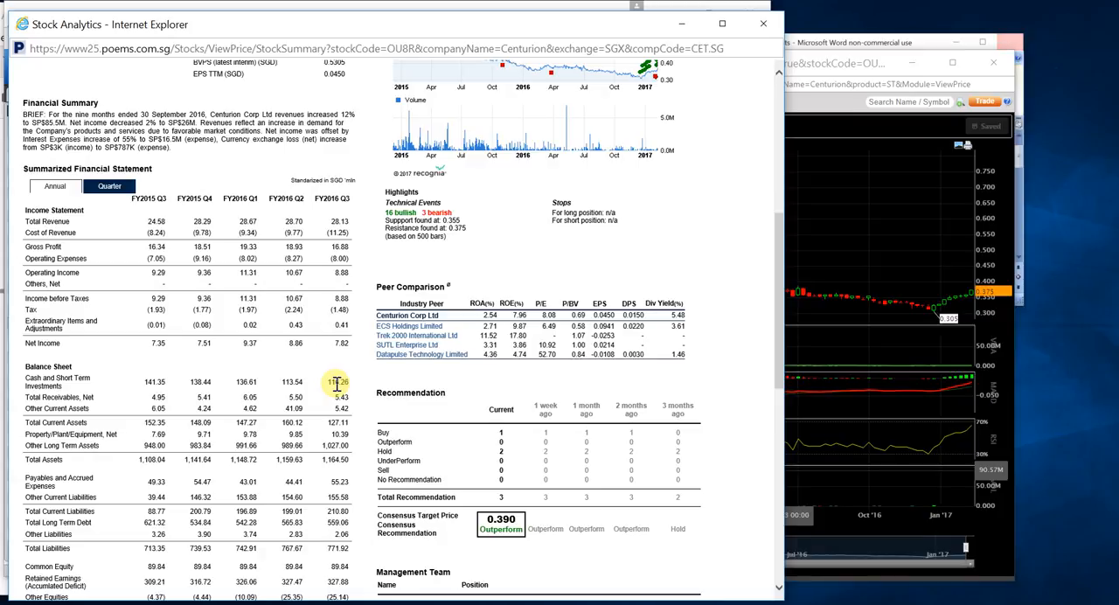
# - Return to annual figures (FY2011–FY2015) and browse the balance sheet and equity figures
pyautogui.click(54, 186)
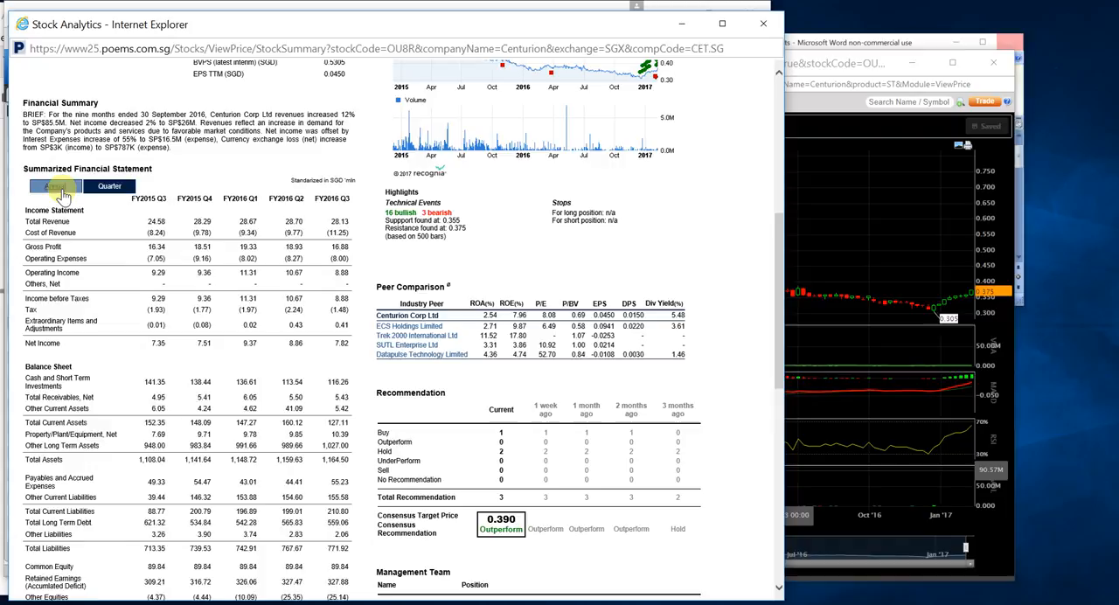
pyautogui.scroll(-3)
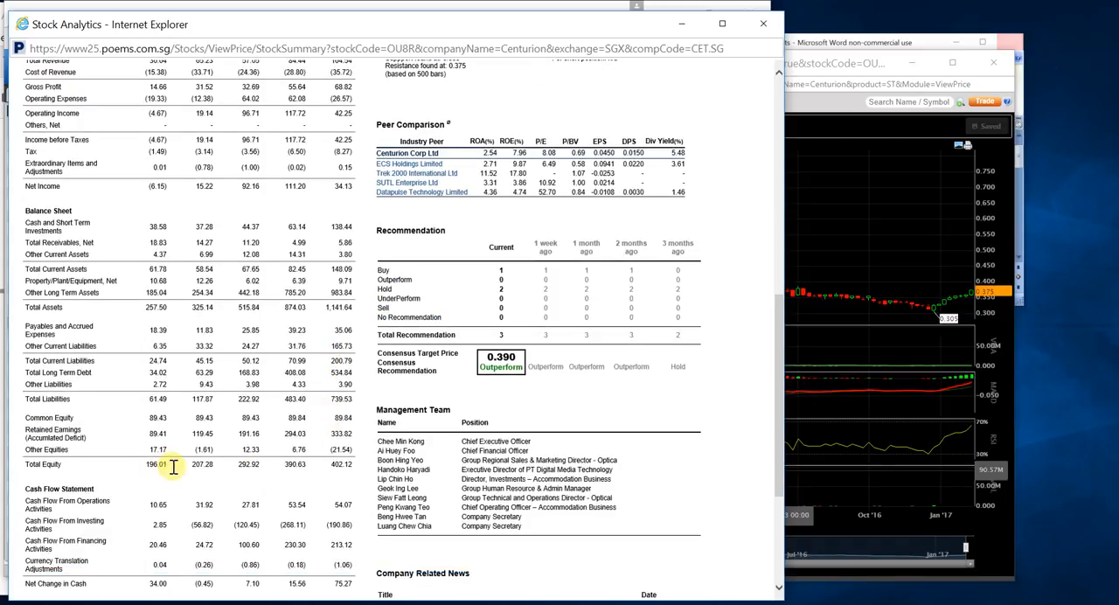
pyautogui.moveTo(155, 464); pyautogui.dragTo(354, 464)
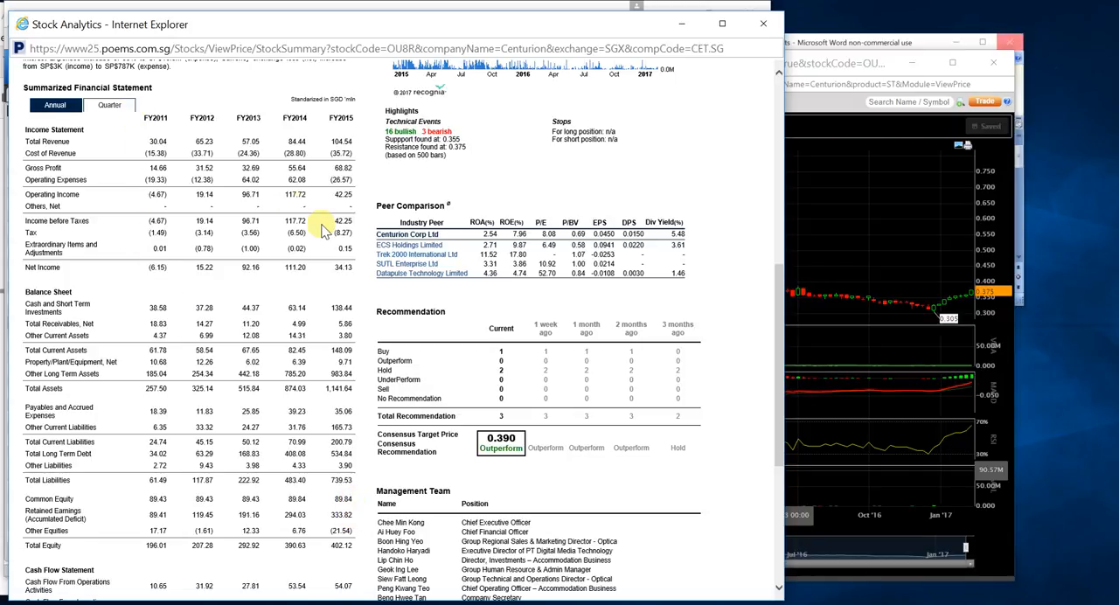
# - Display quarterly figures FY2015 Q3 through FY2016 Q3 to review Centurion's net income
pyautogui.click(109, 105)
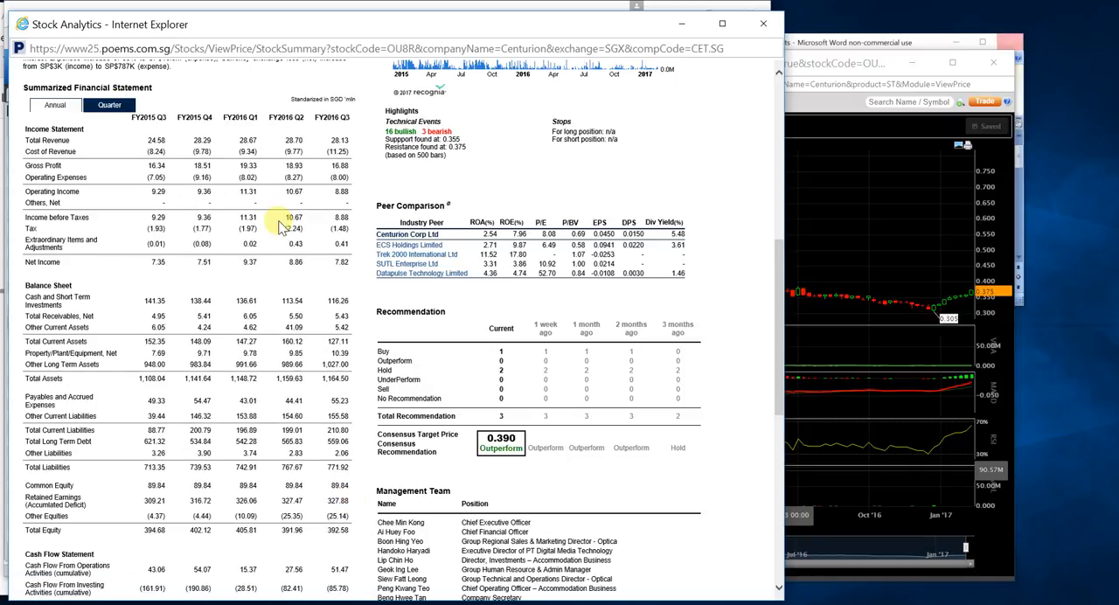
pyautogui.moveTo(314, 203)
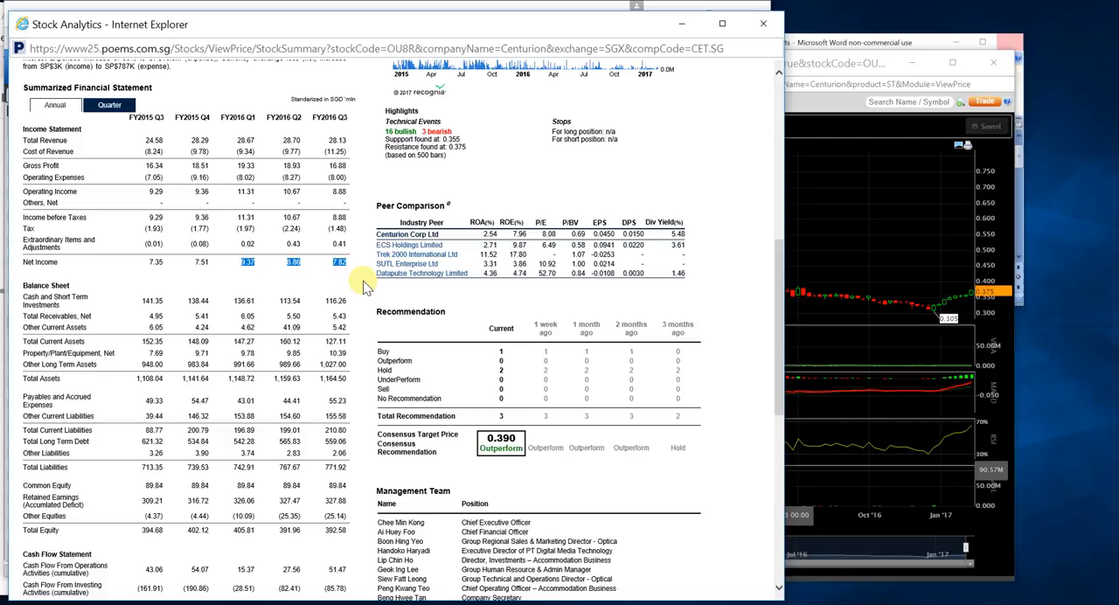
pyautogui.moveTo(288, 239)
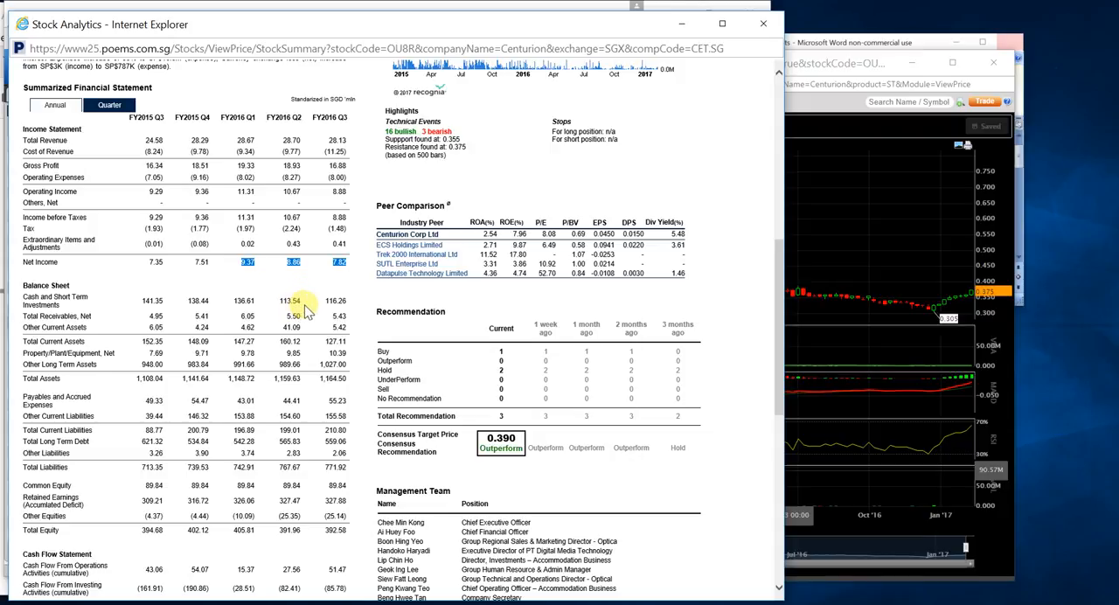
pyautogui.moveTo(303, 363)
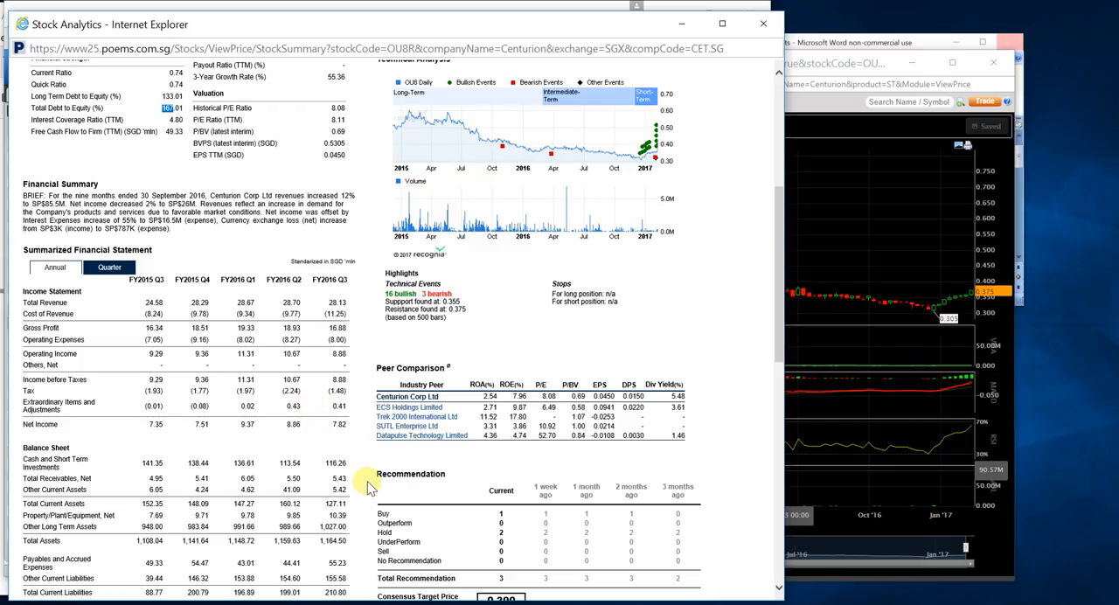
pyautogui.scroll(-3)
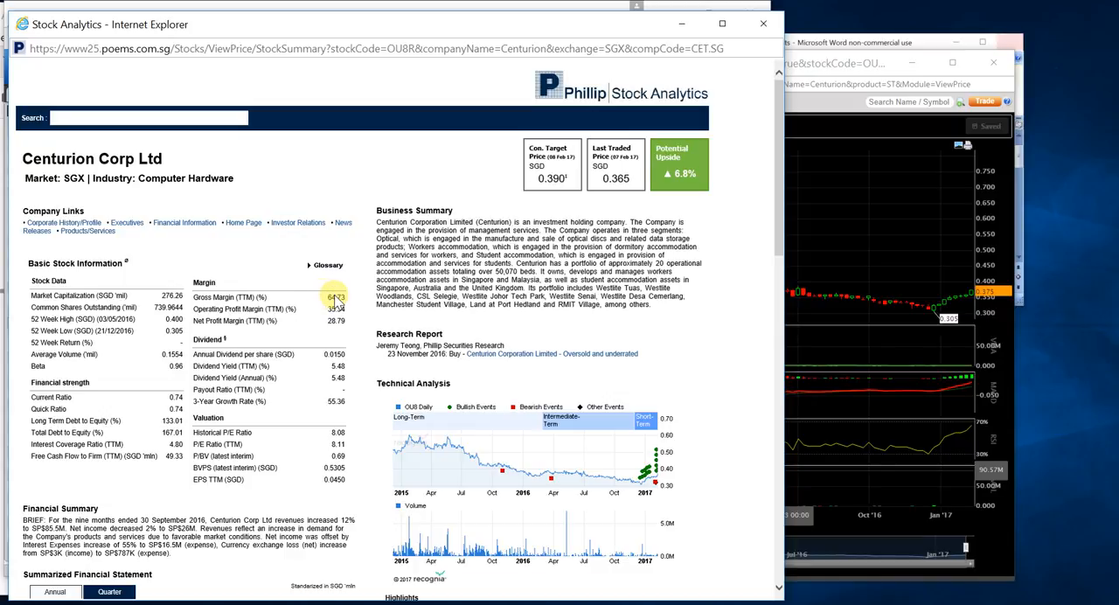
# - Scroll down and switch the financial statement back to annual figures, FY2011 to FY2015
pyautogui.scroll(-3)
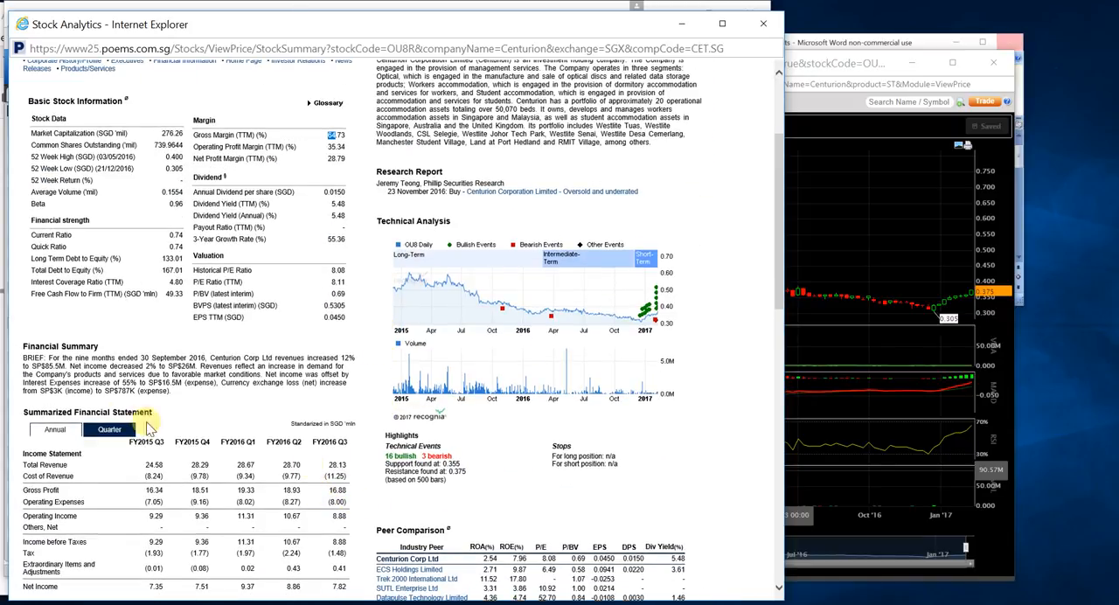
pyautogui.click(56, 429)
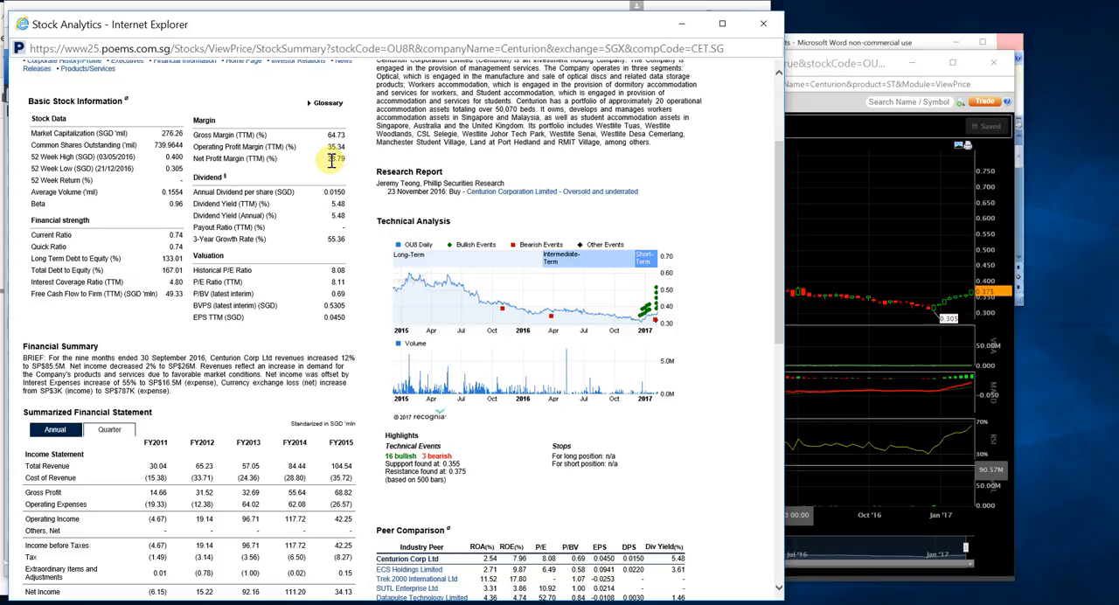
pyautogui.moveTo(356, 169)
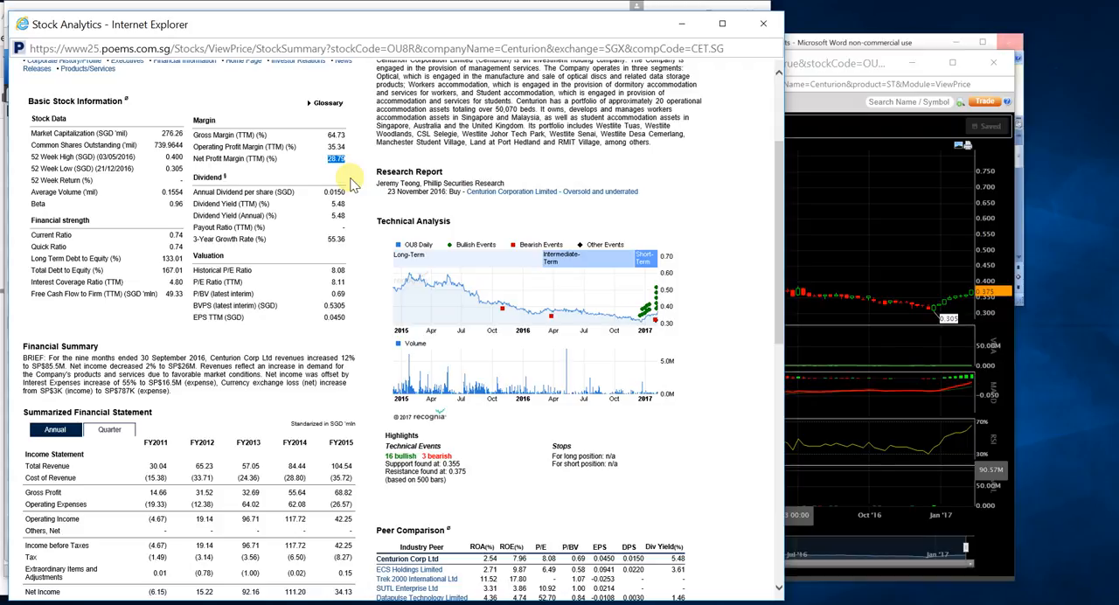
pyautogui.moveTo(380, 205)
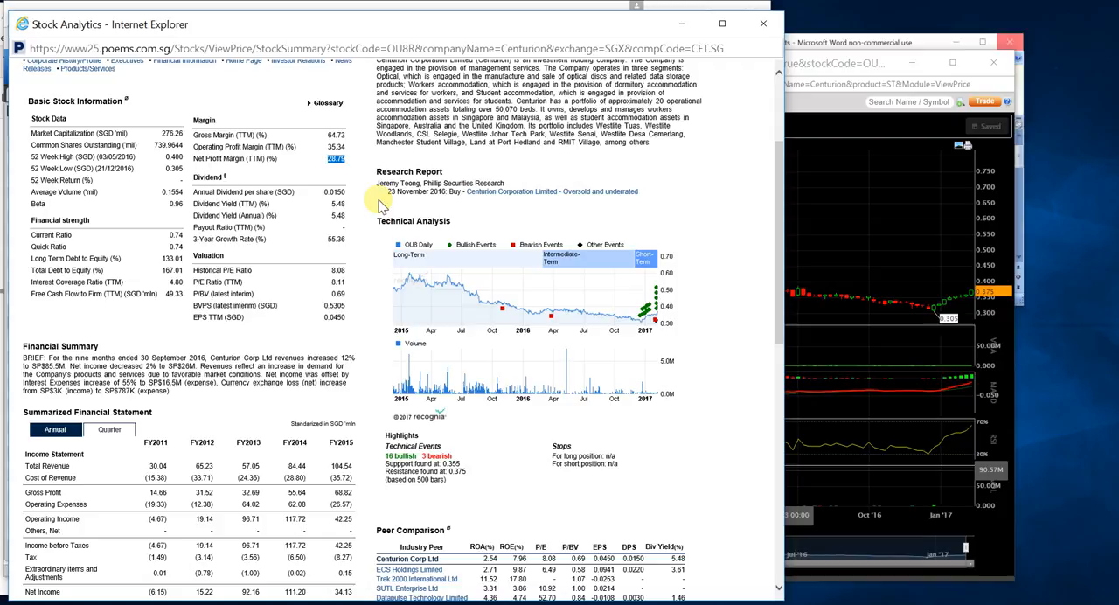
pyautogui.moveTo(512, 362)
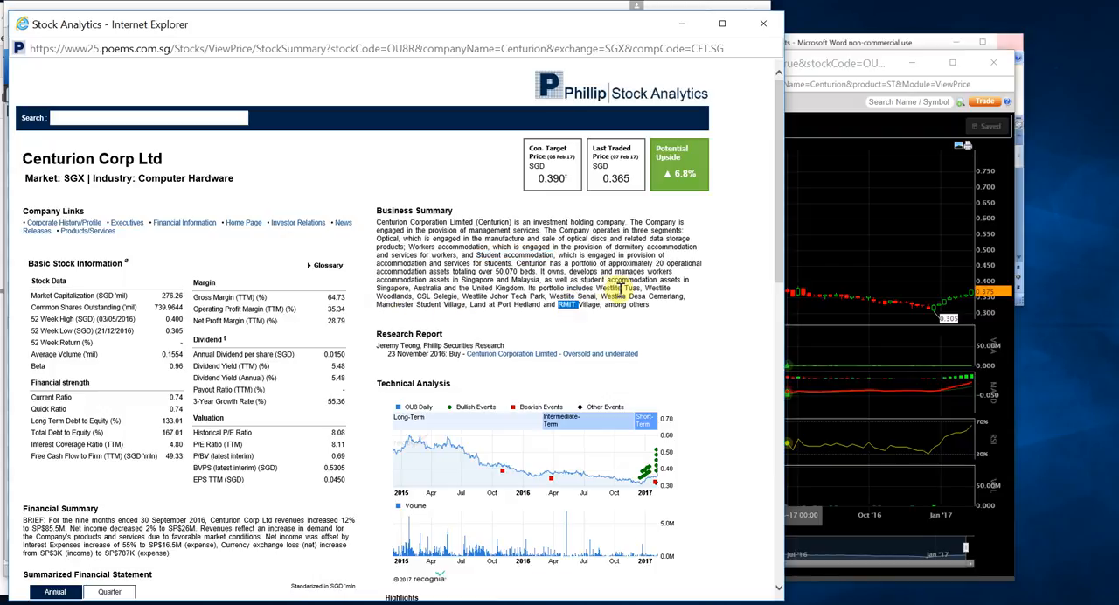
# - Scroll to the Summarized Financial Statement and view it by quarter, FY2015 Q3 to FY2016 Q3
pyautogui.scroll(-3)
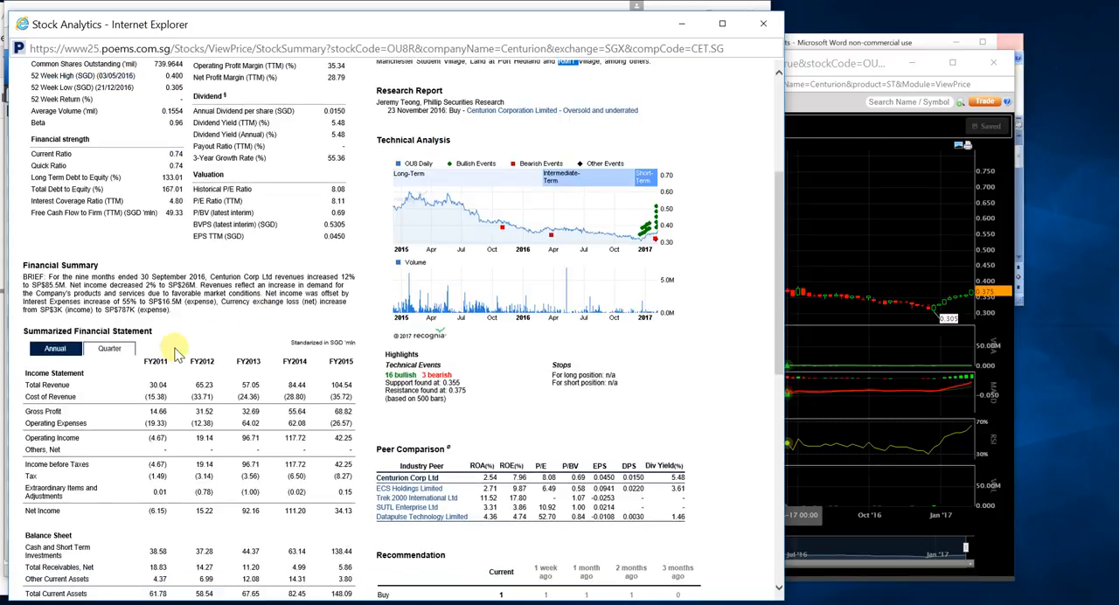
pyautogui.click(109, 348)
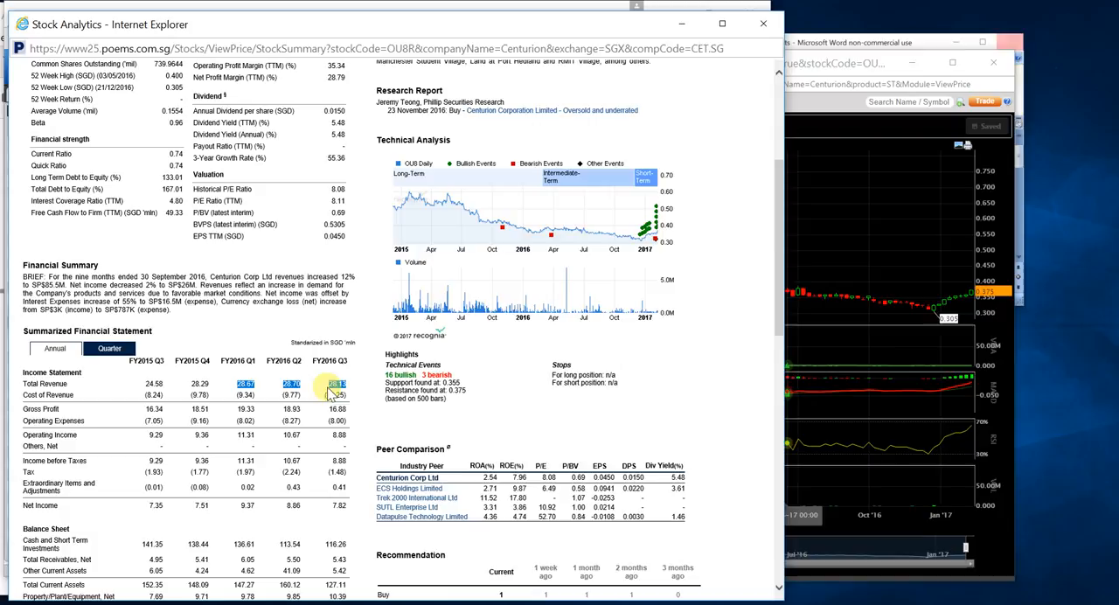
pyautogui.moveTo(371, 409)
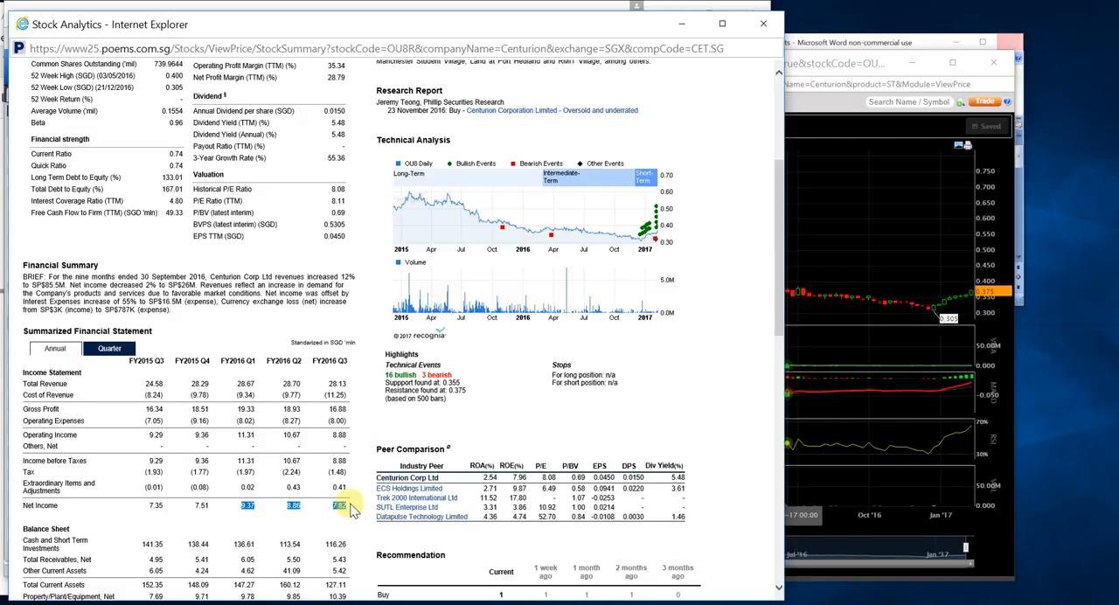
pyautogui.moveTo(756, 142)
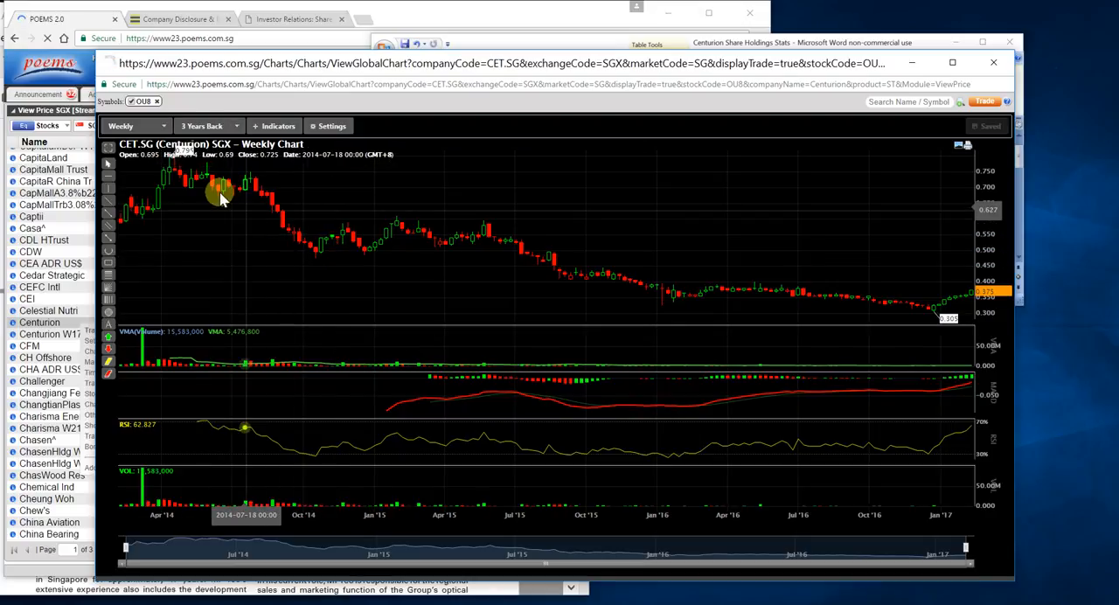
pyautogui.moveTo(171, 170)
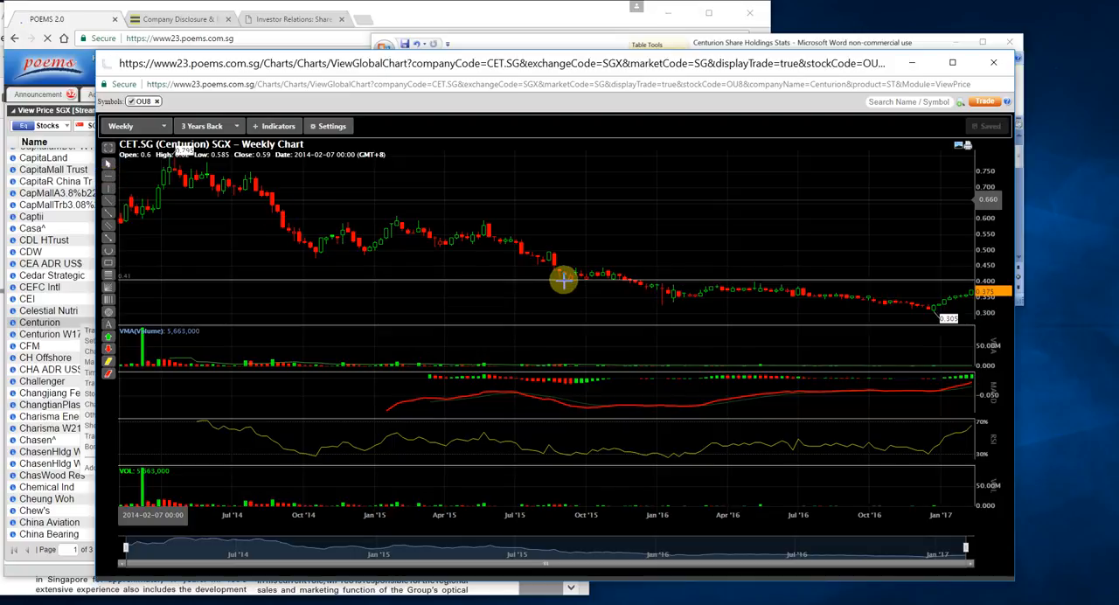
pyautogui.moveTo(577, 279)
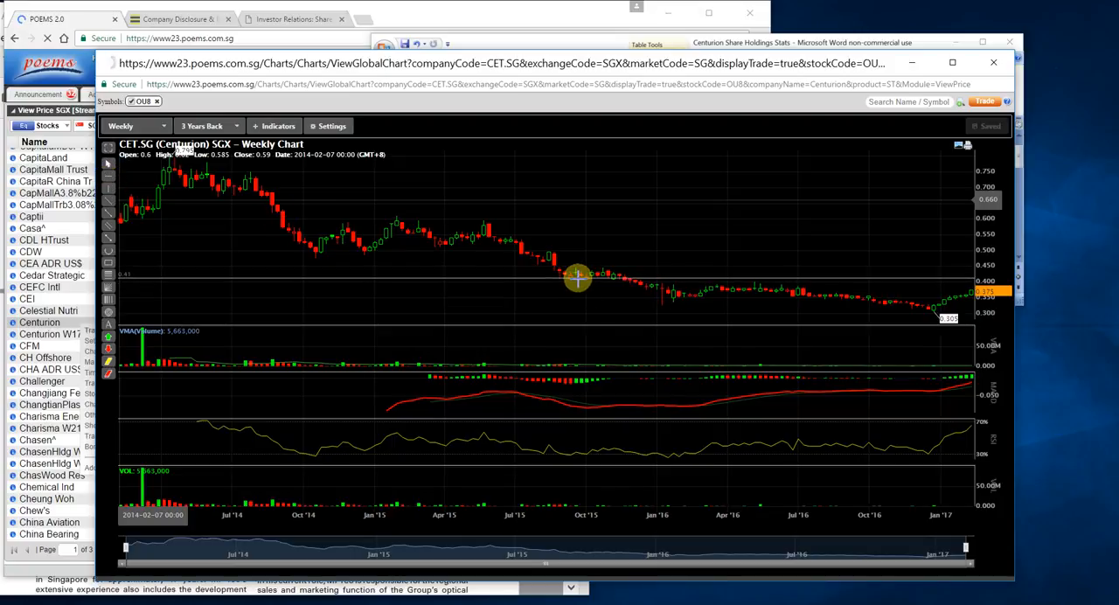
pyautogui.moveTo(599, 284)
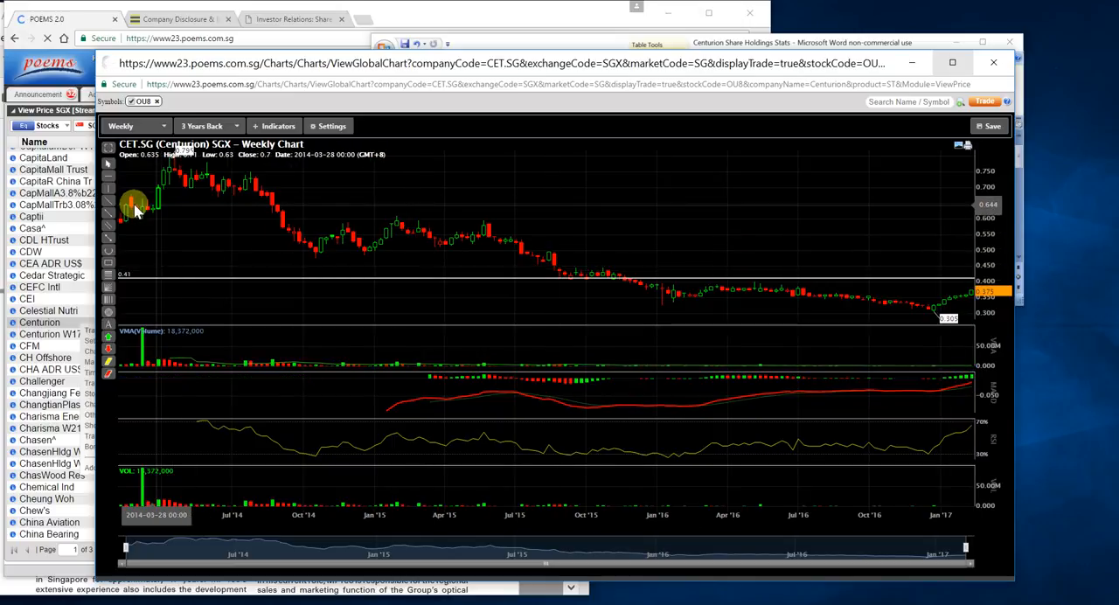
pyautogui.moveTo(344, 231)
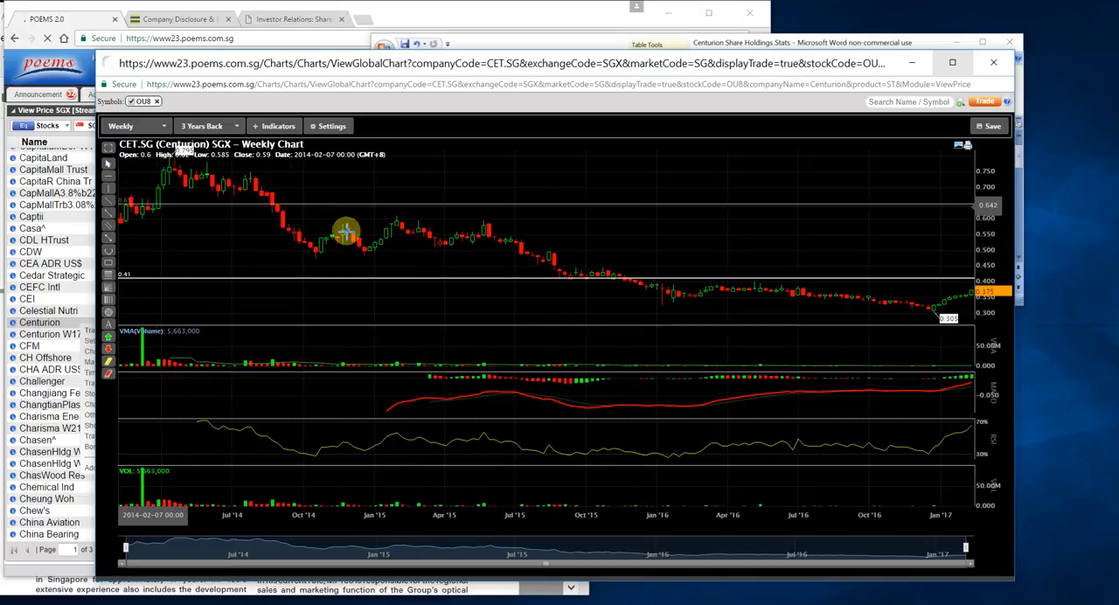
pyautogui.moveTo(387, 246)
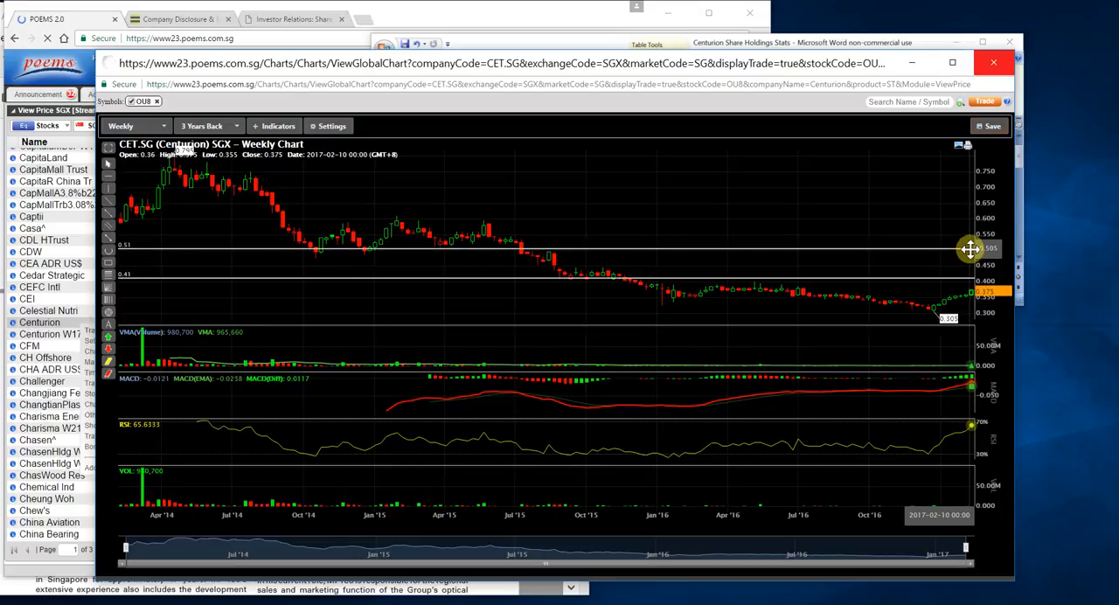
# - Place the second horizontal price line at 0.51 on Centurion's weekly chart
pyautogui.click(989, 126)
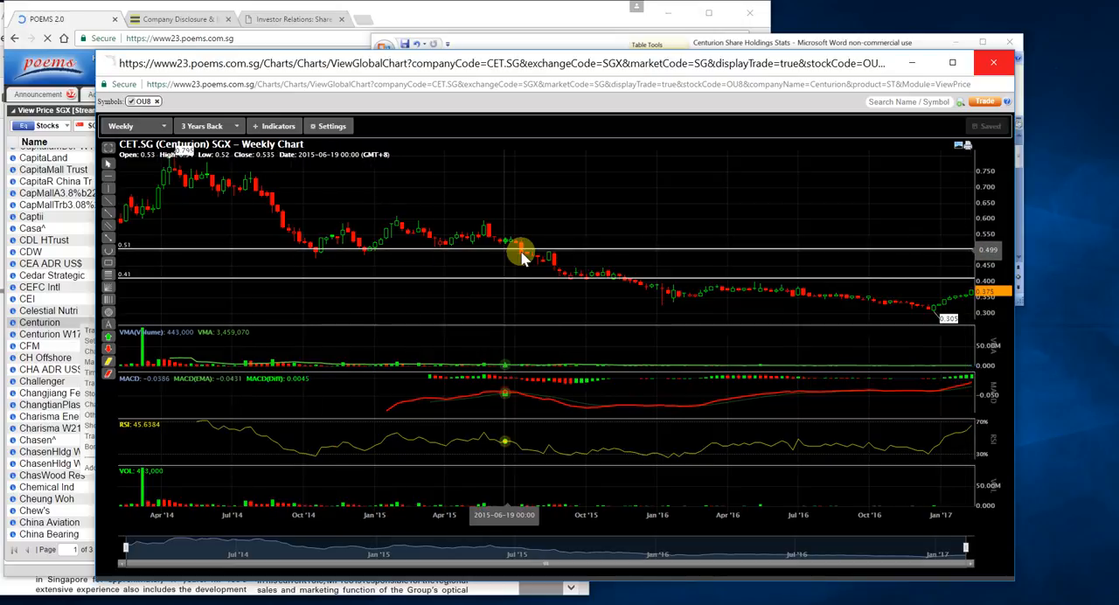
pyautogui.moveTo(522, 249)
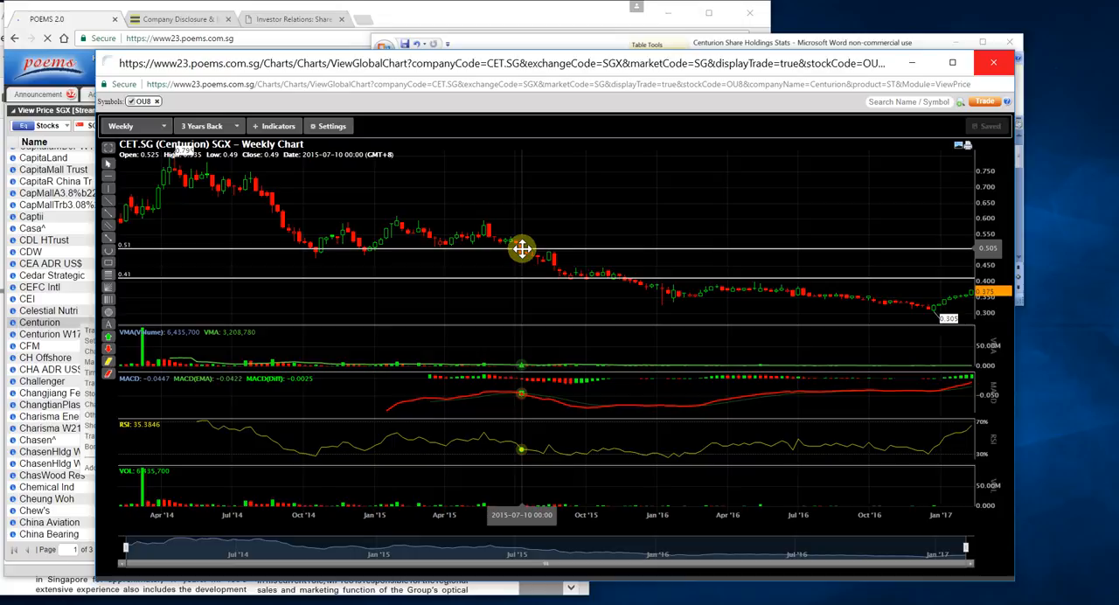
pyautogui.moveTo(518, 242)
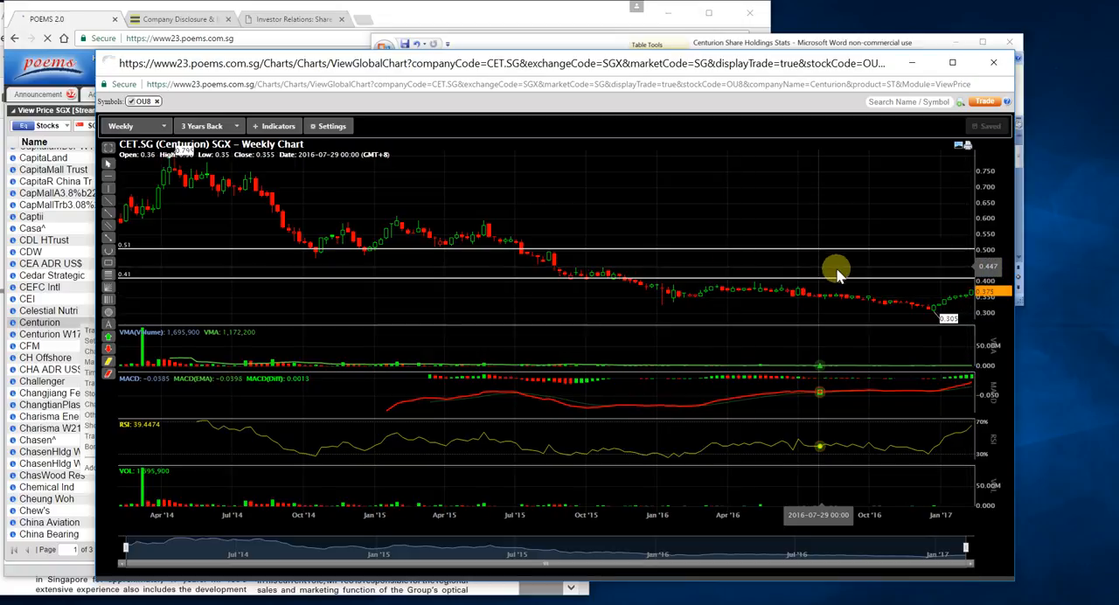
pyautogui.moveTo(935, 289)
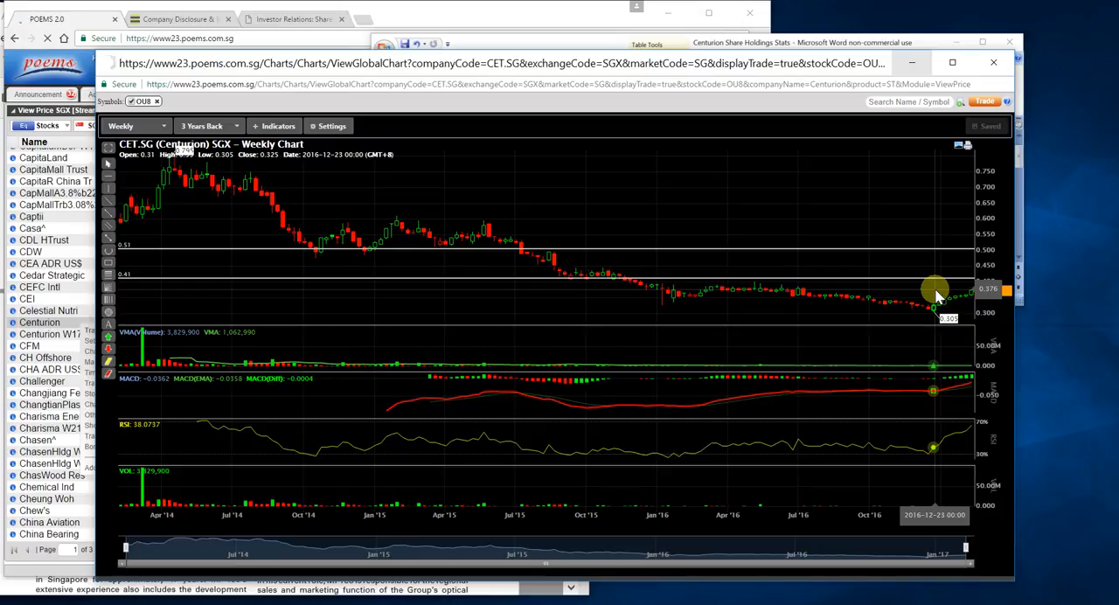
pyautogui.moveTo(253, 184)
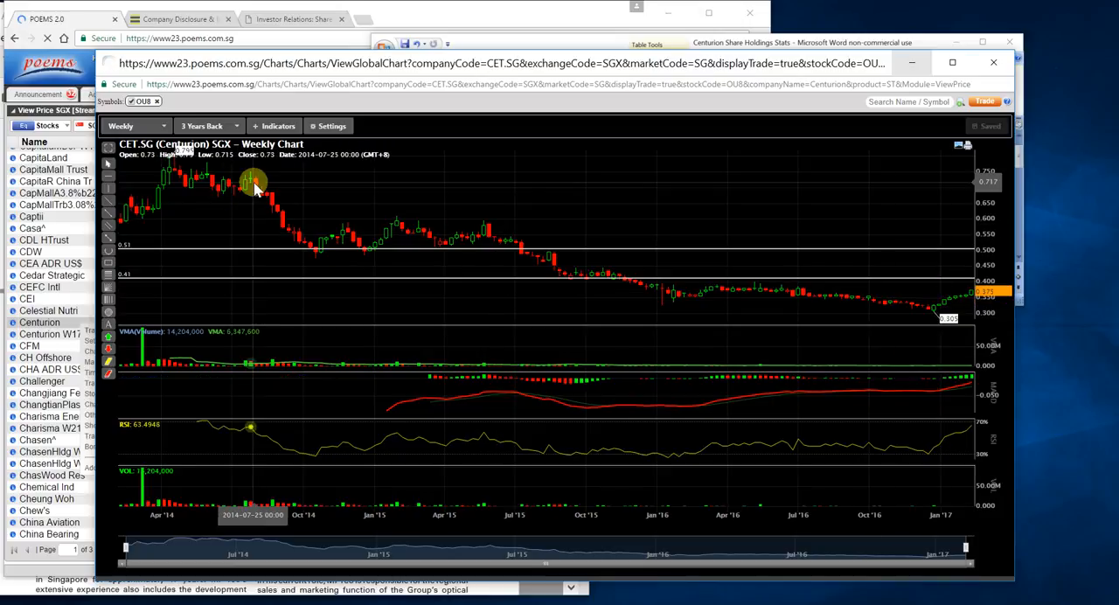
pyautogui.moveTo(267, 188)
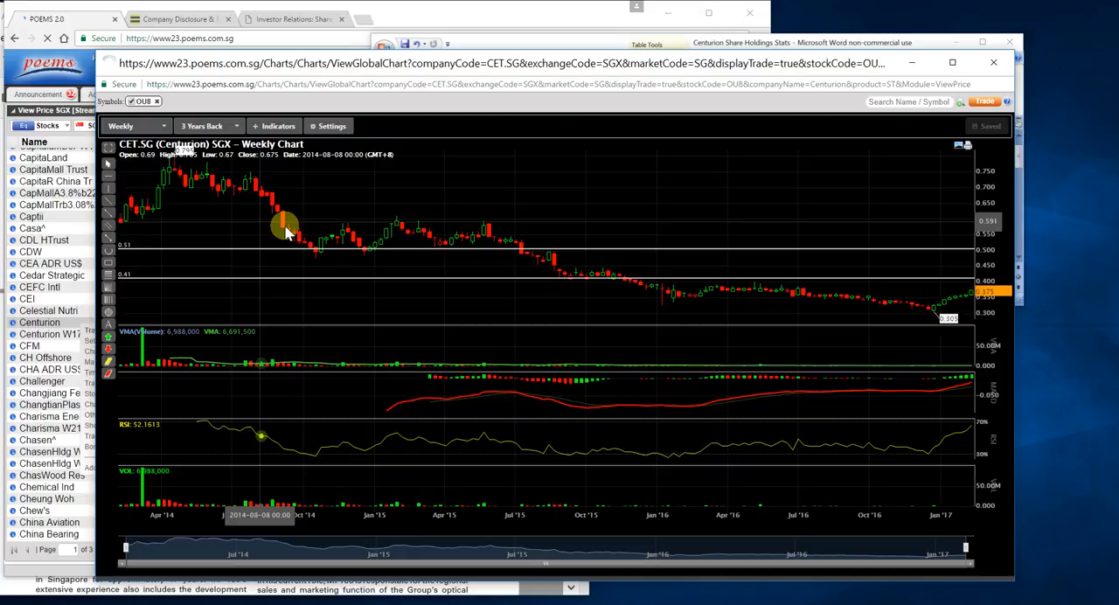
pyautogui.moveTo(857, 301)
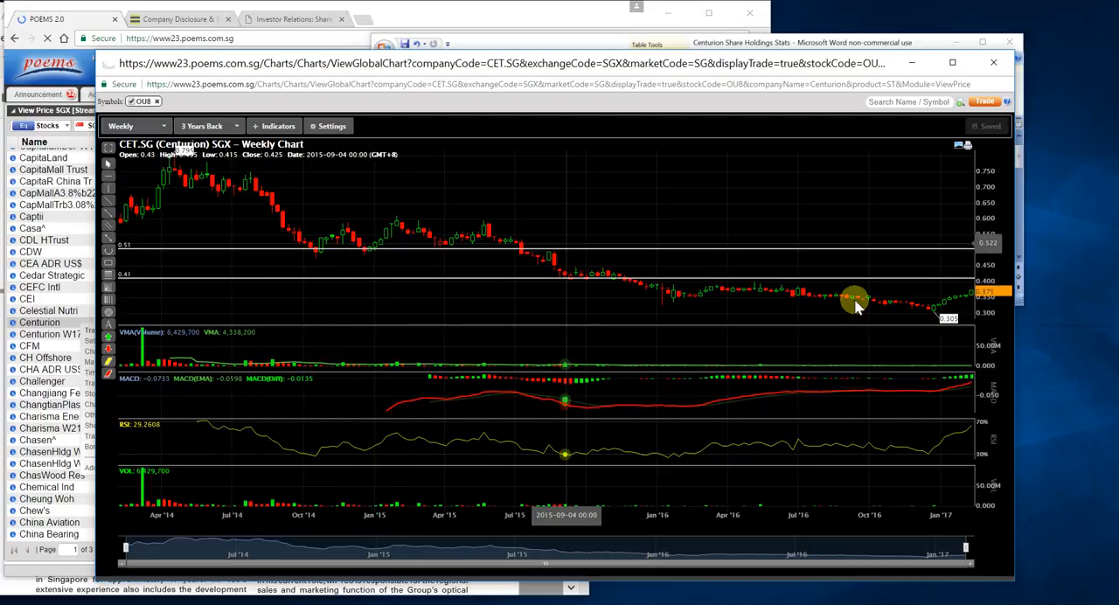
pyautogui.moveTo(958, 302)
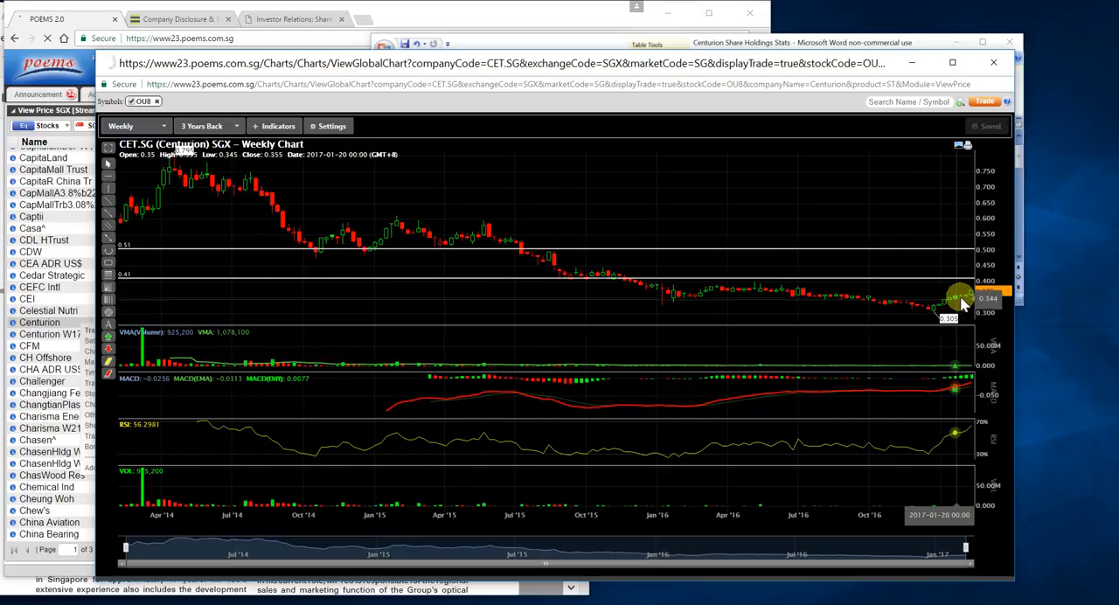
pyautogui.moveTo(948, 314)
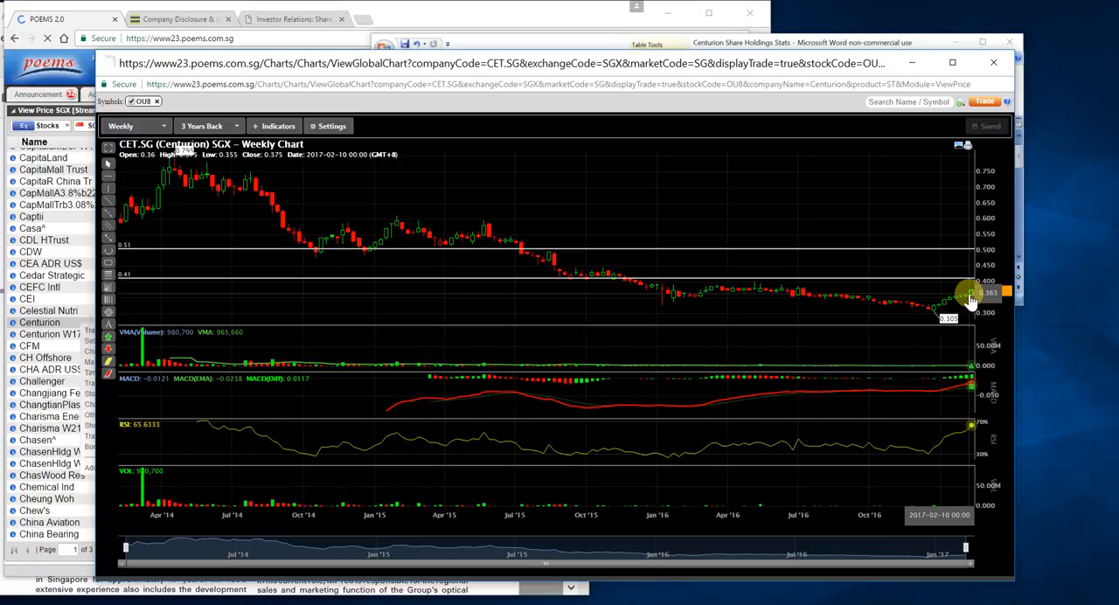
pyautogui.moveTo(962, 296)
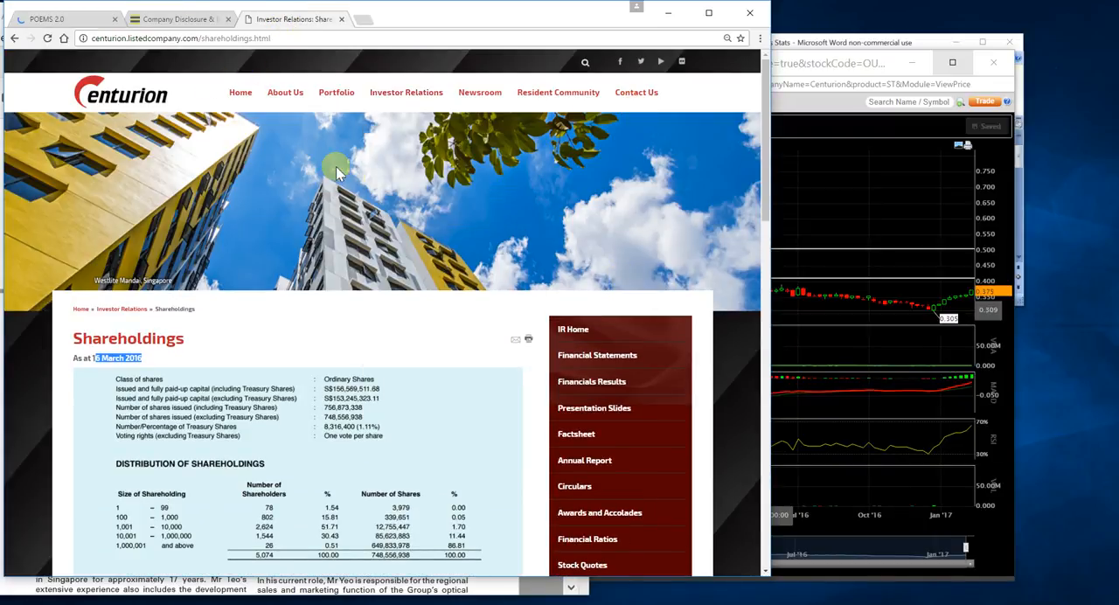
pyautogui.moveTo(336, 92)
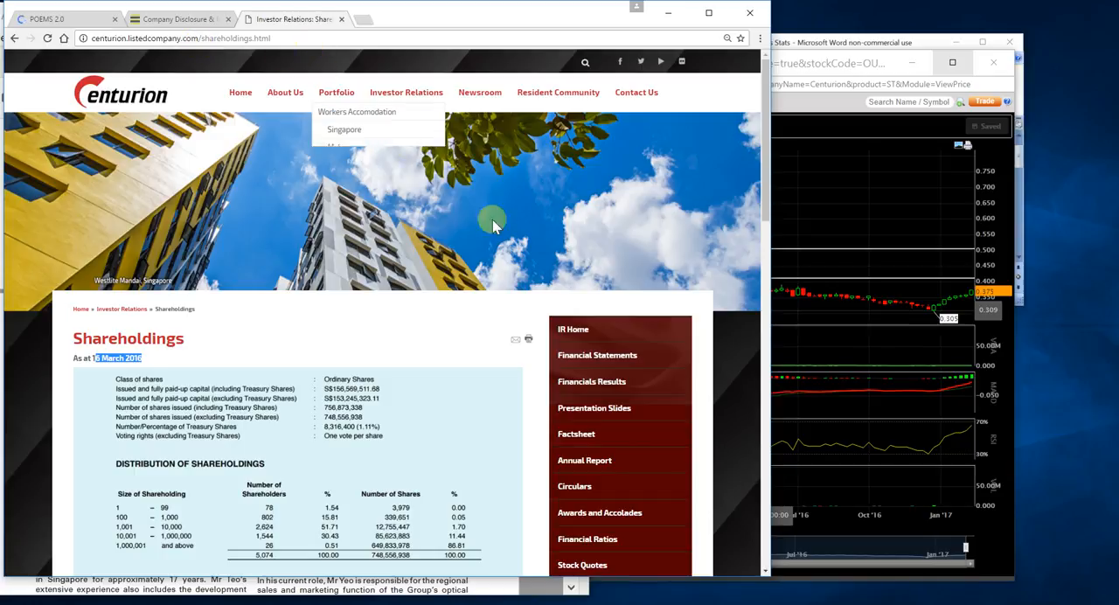
pyautogui.moveTo(621, 381)
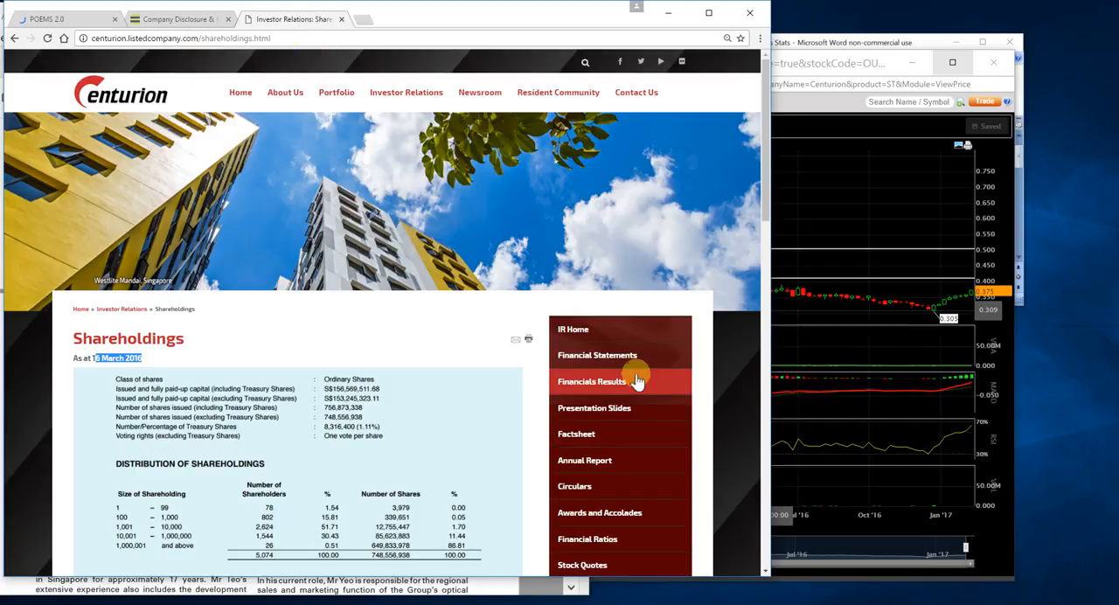
# - Scroll the Shareholdings page to the distribution of shareholdings as at 16 March 2016
pyautogui.scroll(-3)
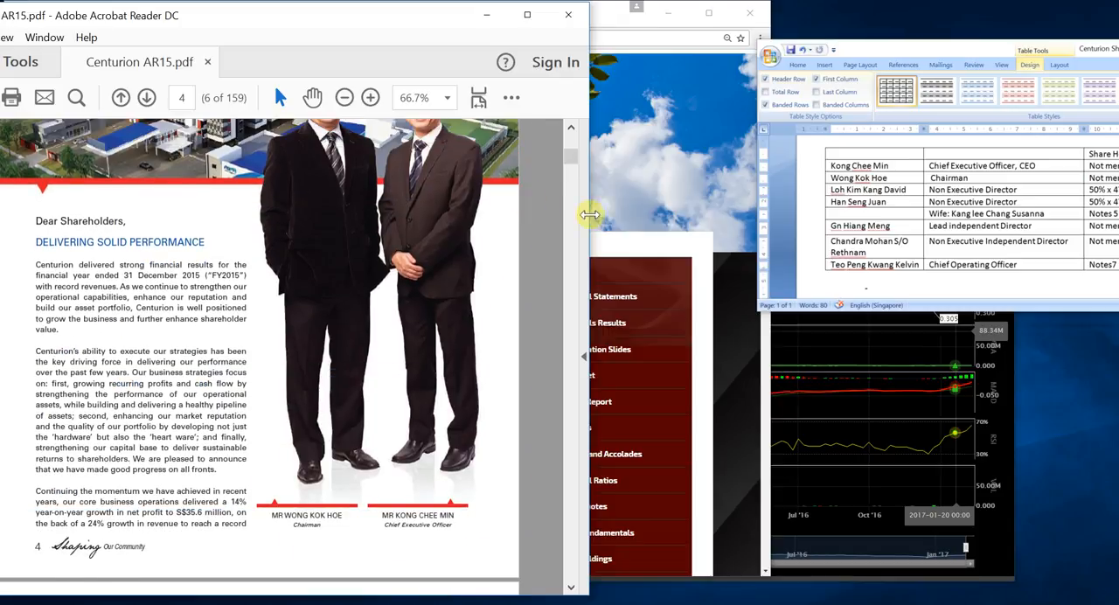
pyautogui.moveTo(916, 187)
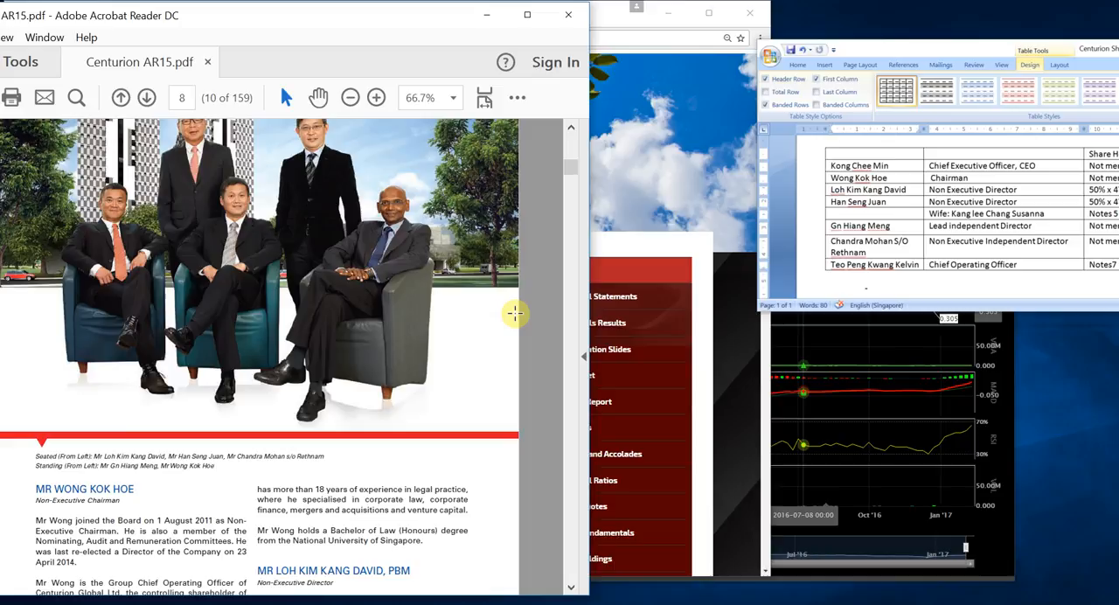
# - Scroll past the Board of Directors profiles to Senior Management on page 12 of Centurion AR15.pdf
pyautogui.scroll(-3)
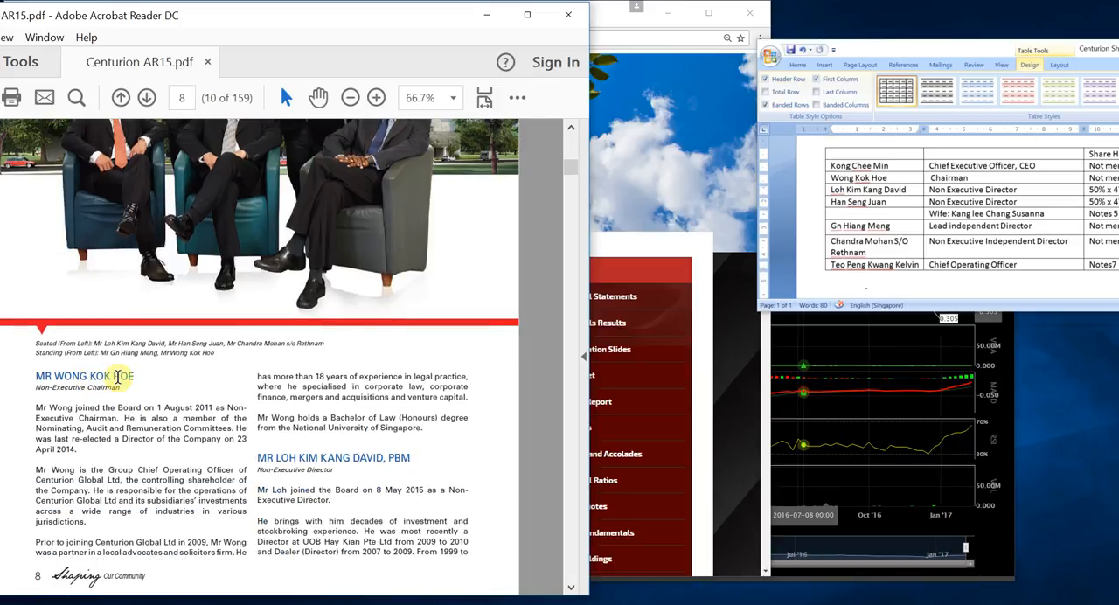
pyautogui.scroll(-3)
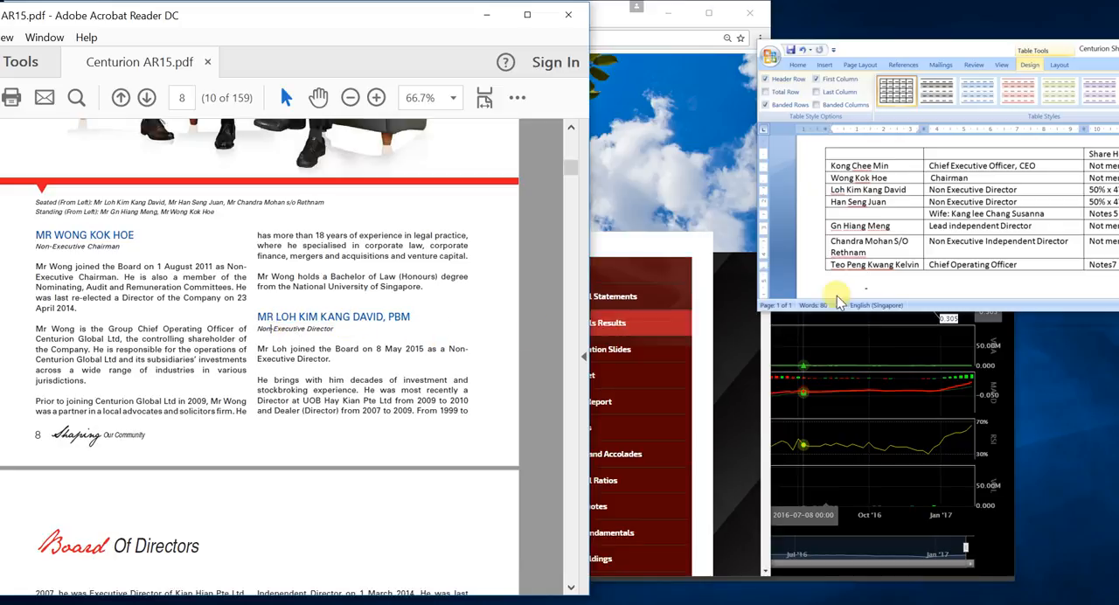
pyautogui.scroll(-3)
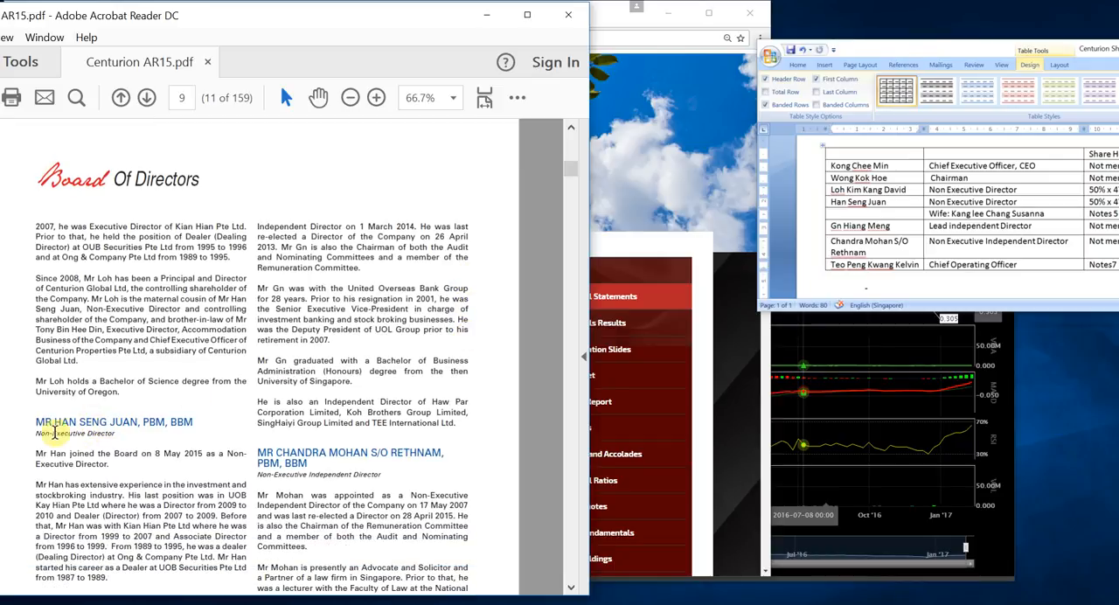
pyautogui.scroll(-3)
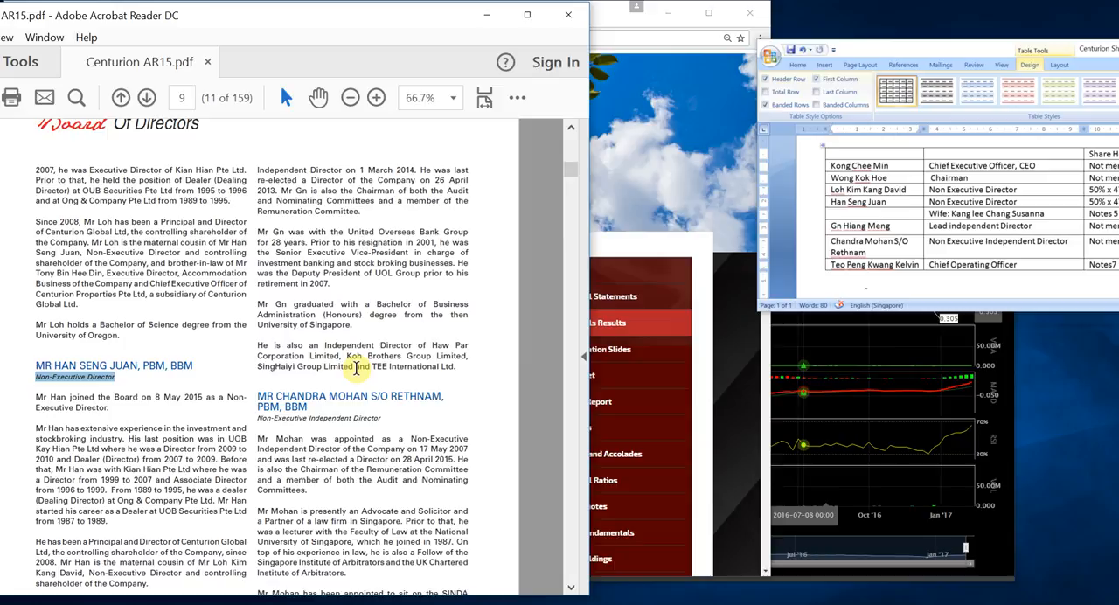
pyautogui.scroll(-3)
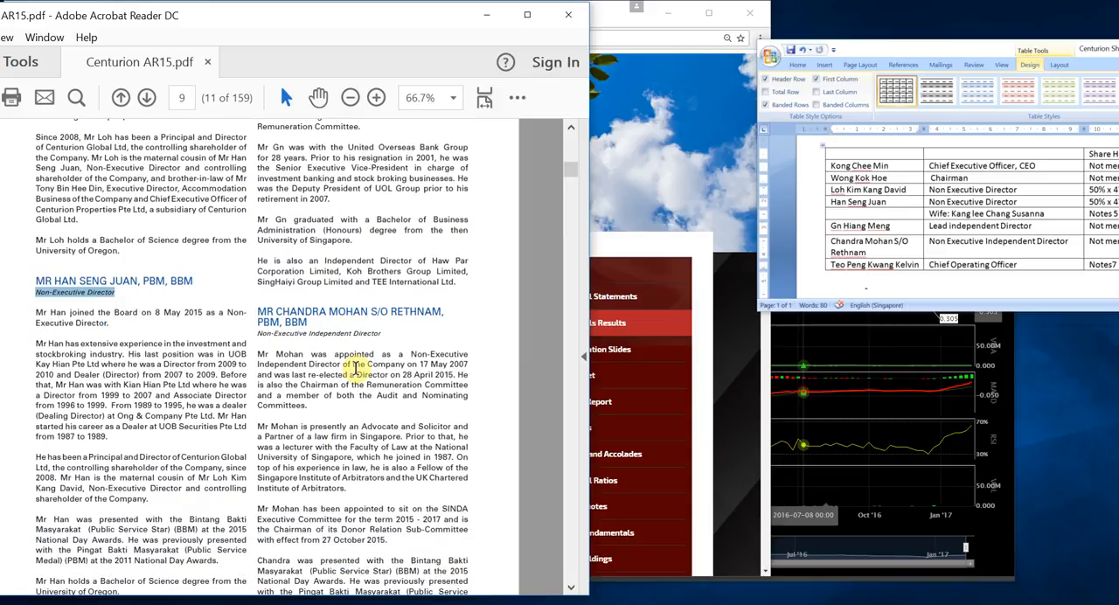
pyautogui.scroll(-3)
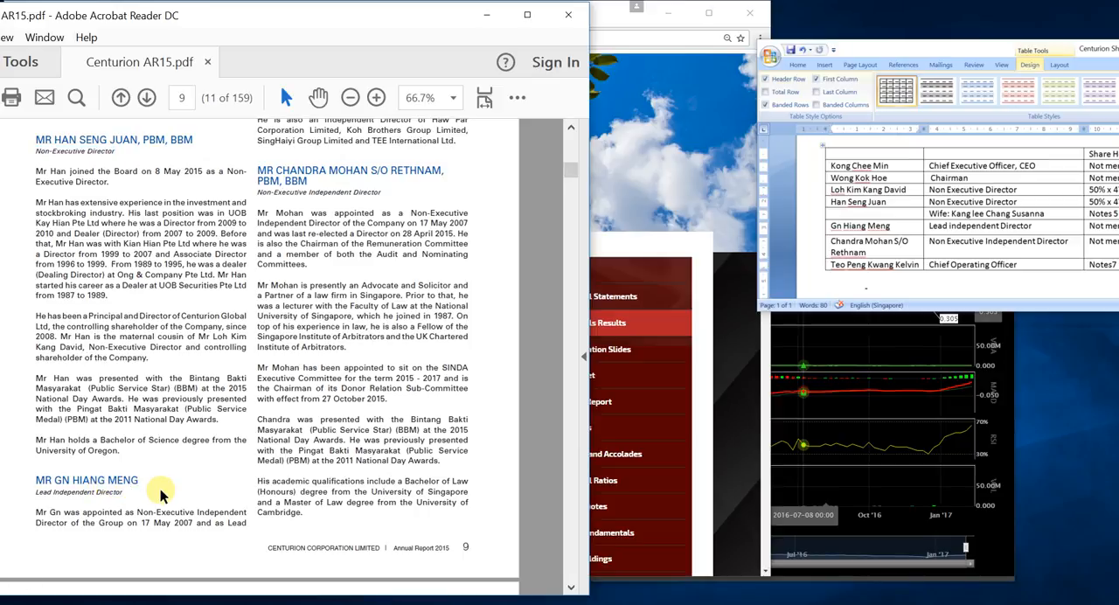
pyautogui.moveTo(313, 193)
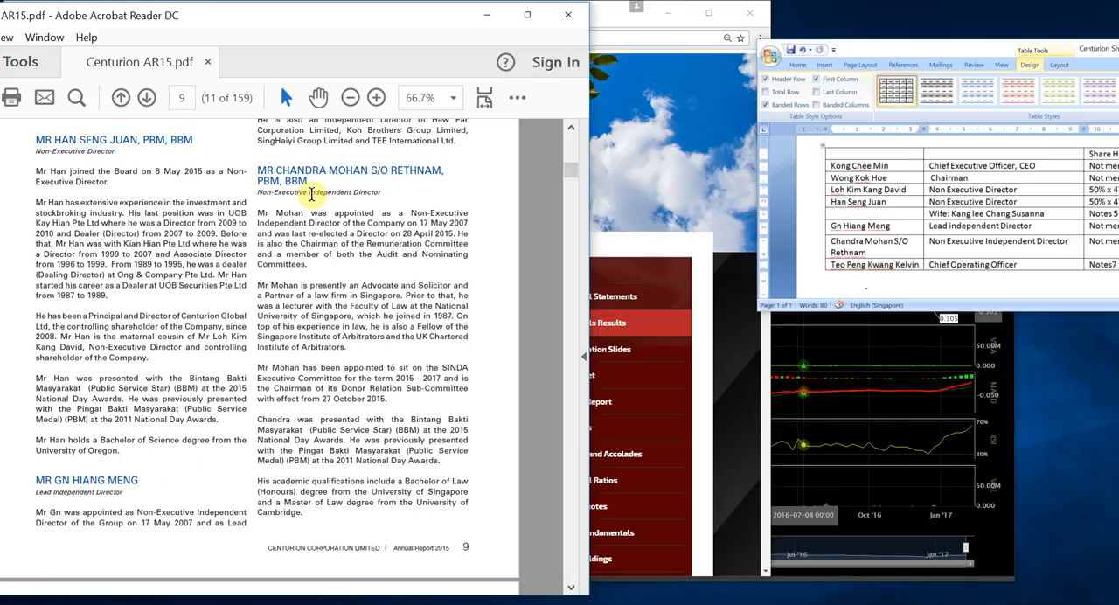
pyautogui.moveTo(442, 209)
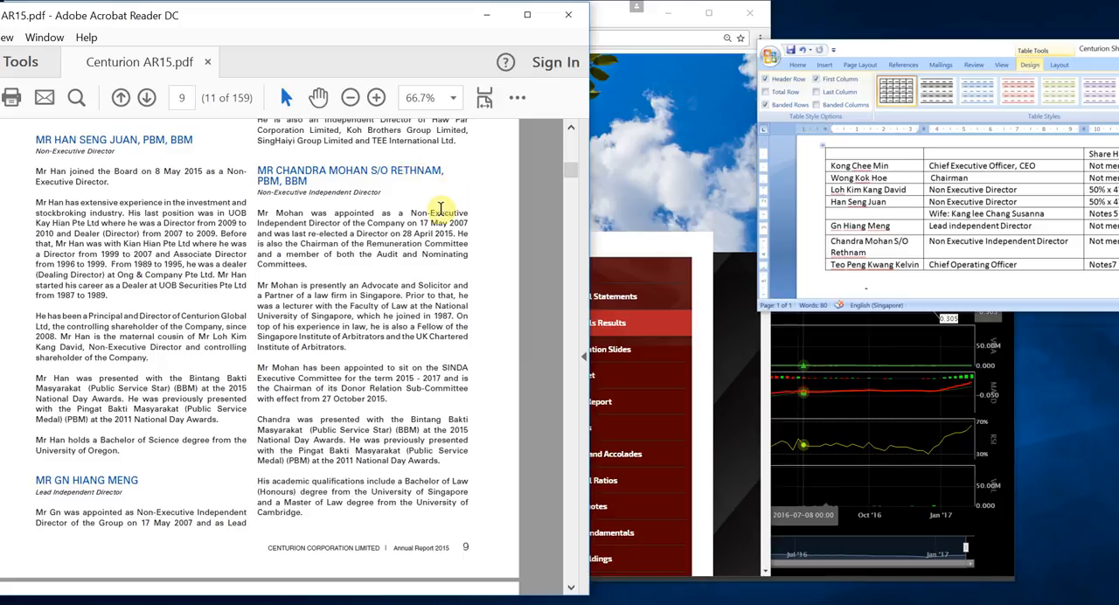
pyautogui.scroll(-3)
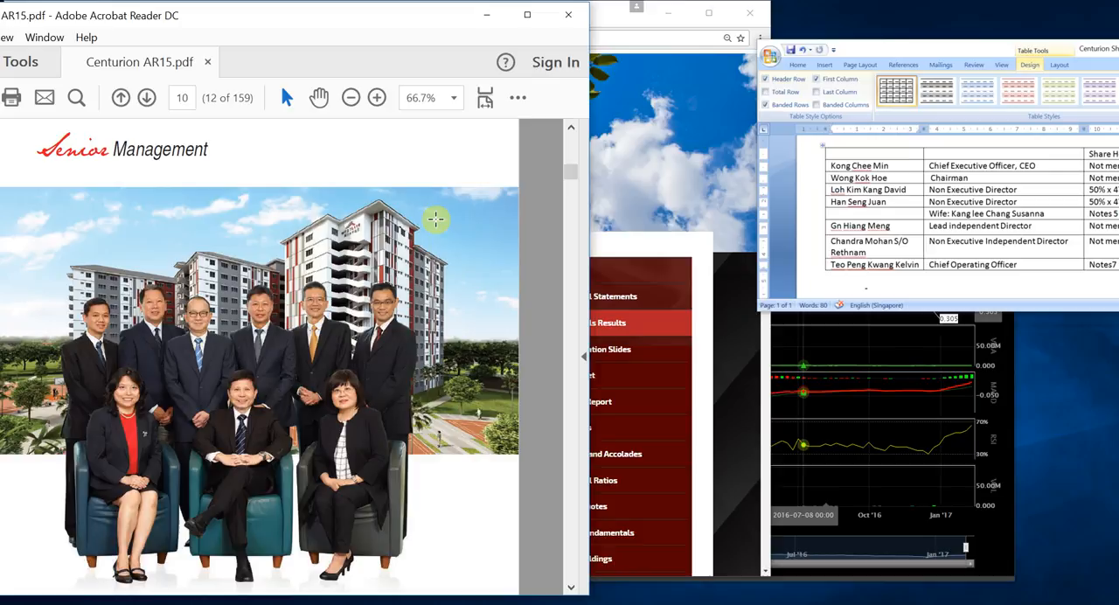
pyautogui.scroll(-3)
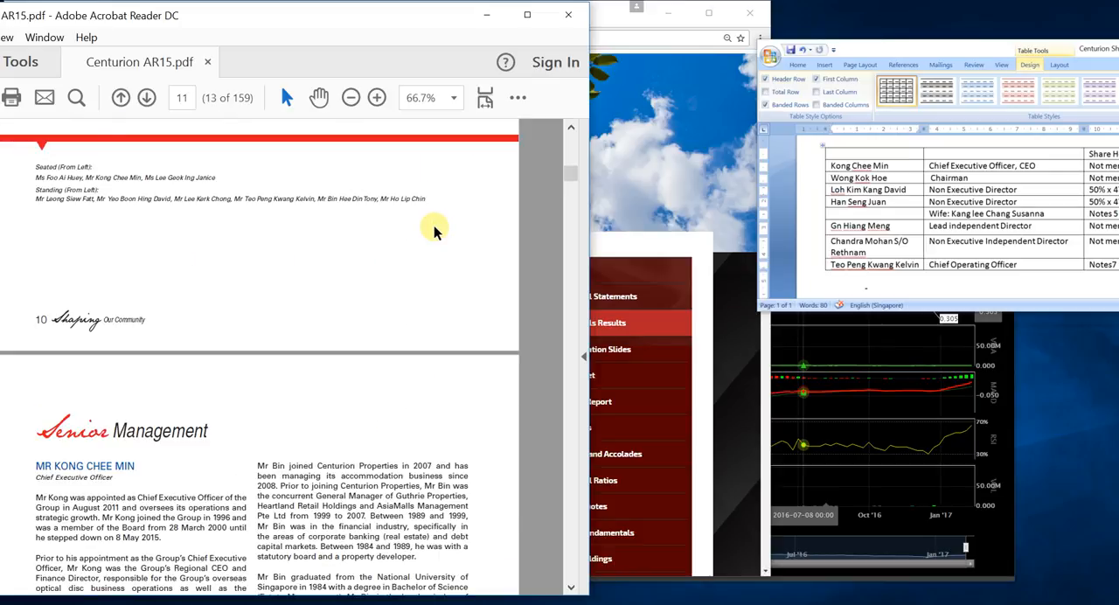
pyautogui.scroll(-3)
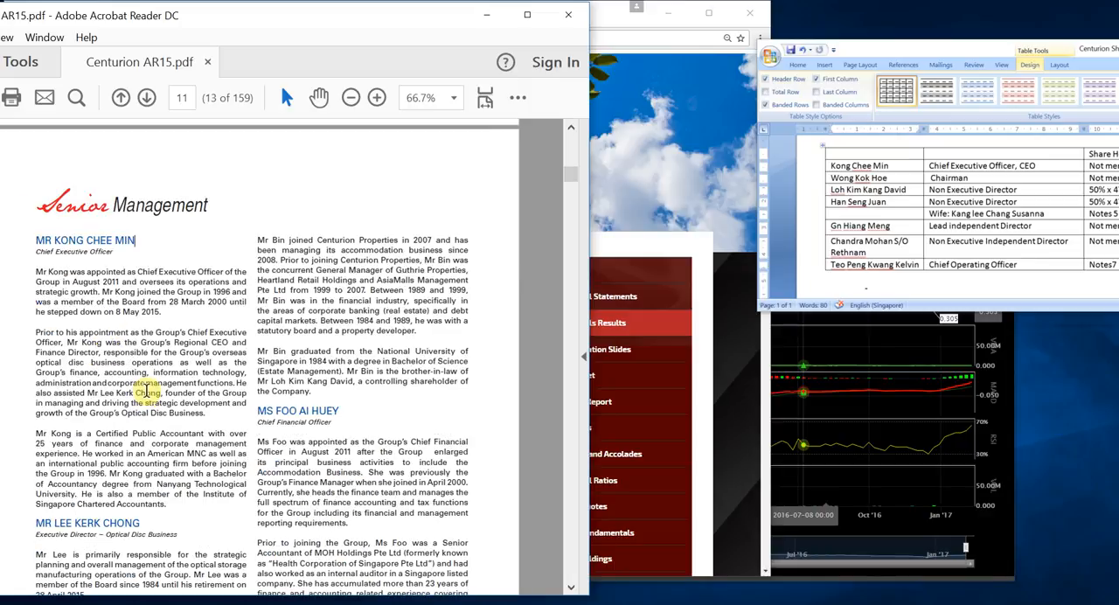
pyautogui.scroll(-3)
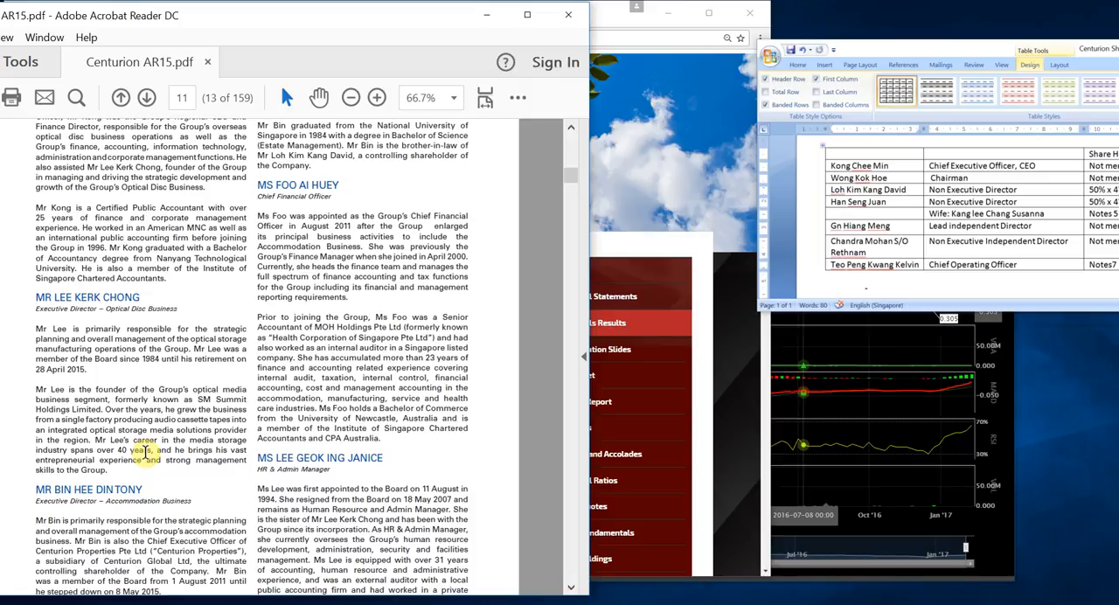
pyautogui.scroll(-3)
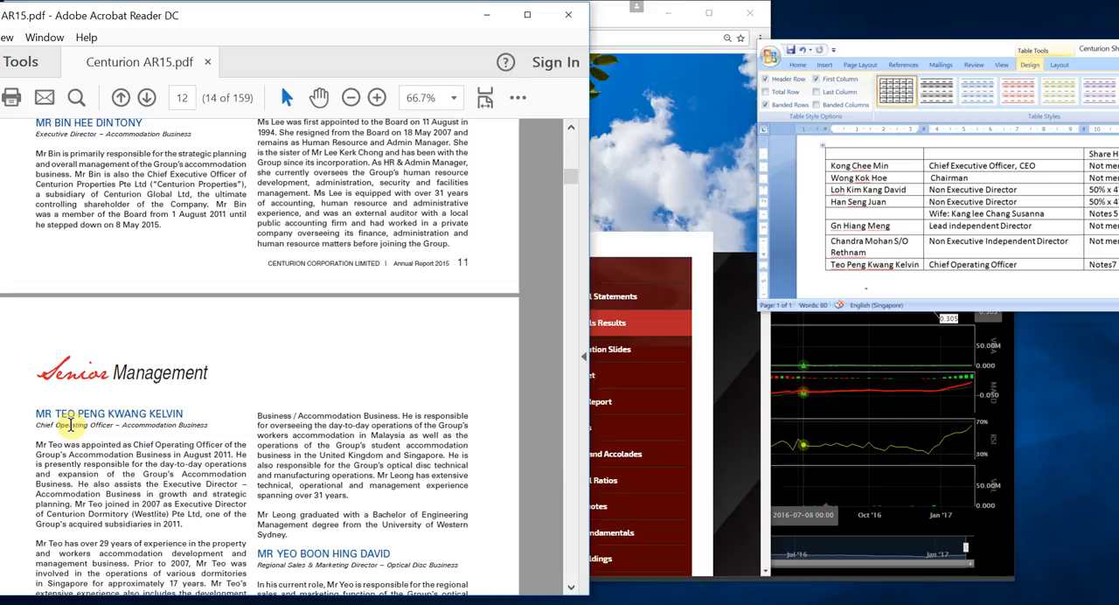
pyautogui.doubleClick(96, 413)
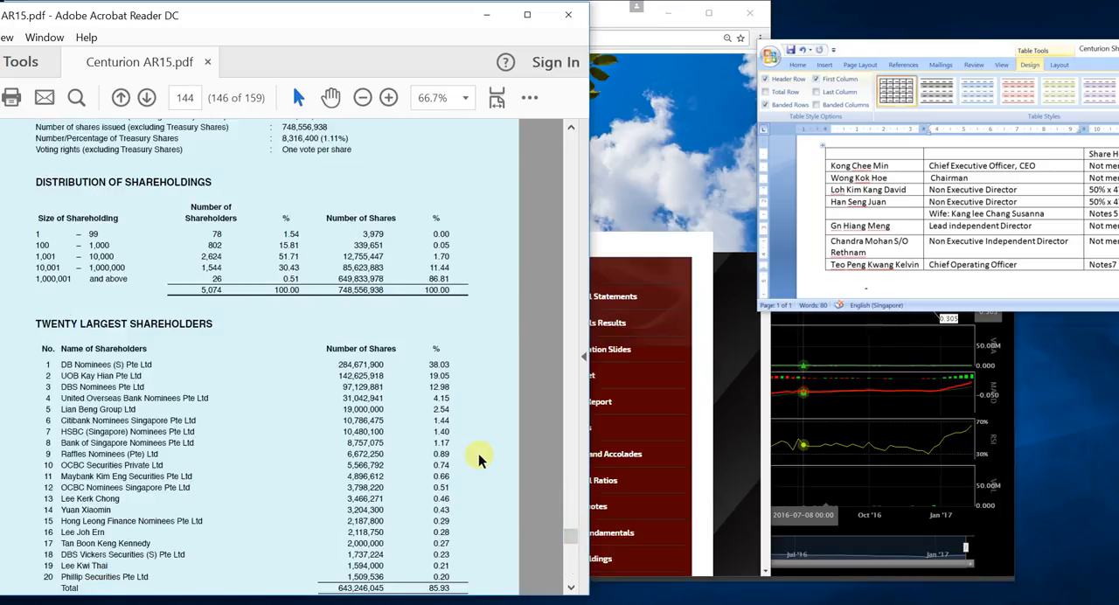
pyautogui.moveTo(325, 391)
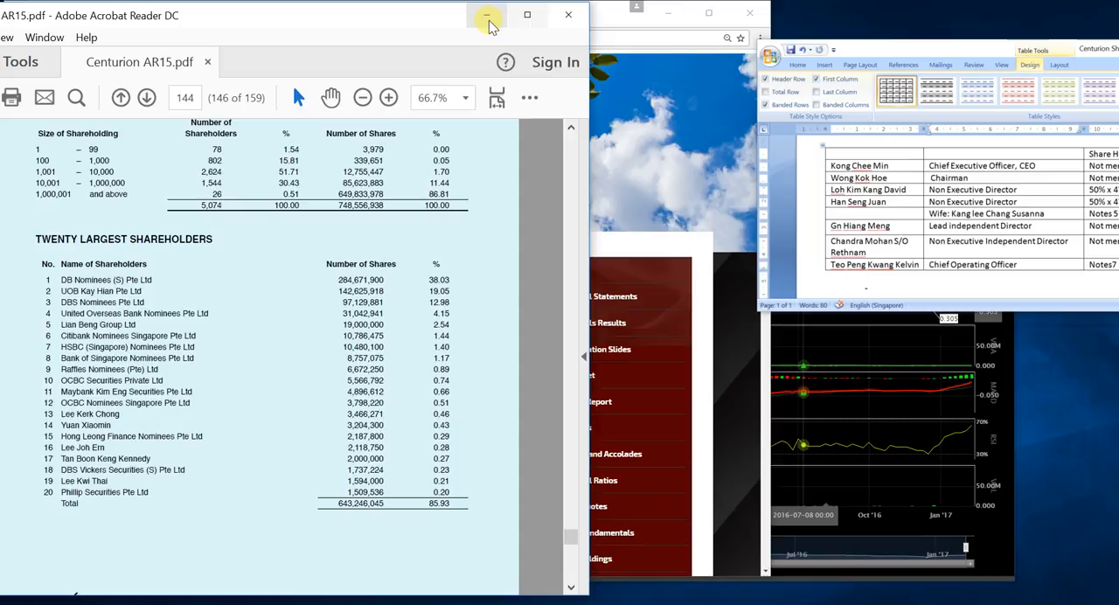
# - Minimise the Acrobat window showing the annual report's shareholding statistics page
pyautogui.click(488, 16)
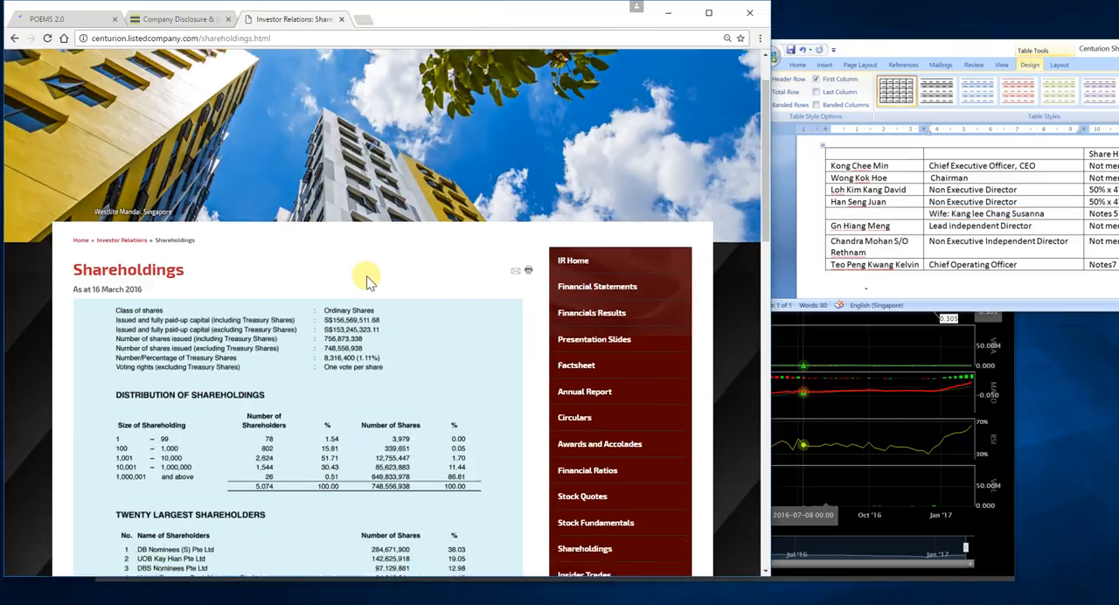
# - Scroll past the twenty largest shareholders to the substantial shareholders table and its notes
pyautogui.scroll(-3)
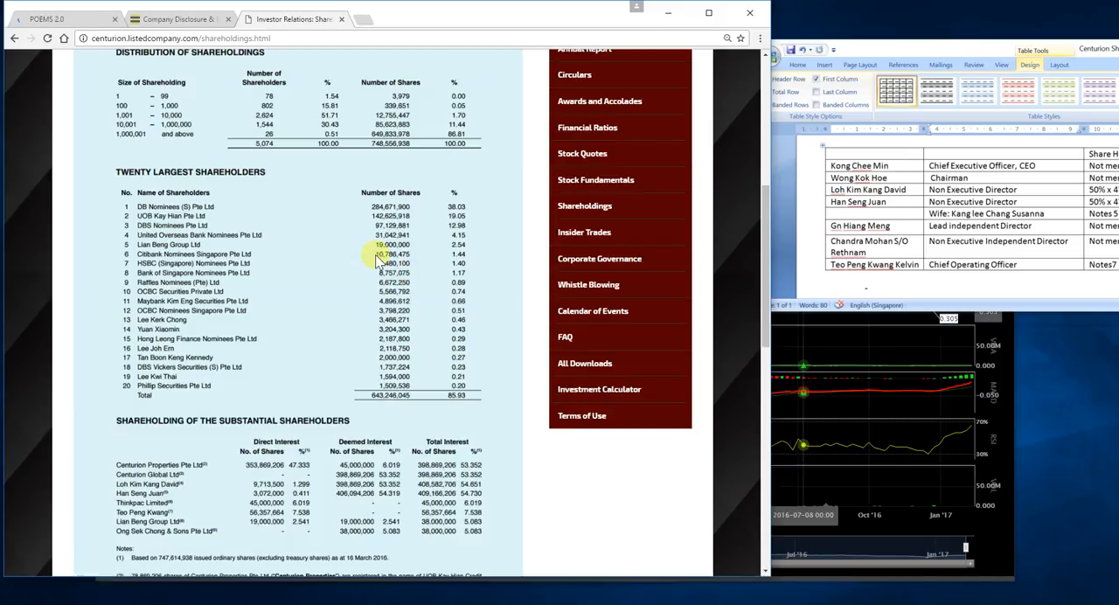
pyautogui.scroll(-3)
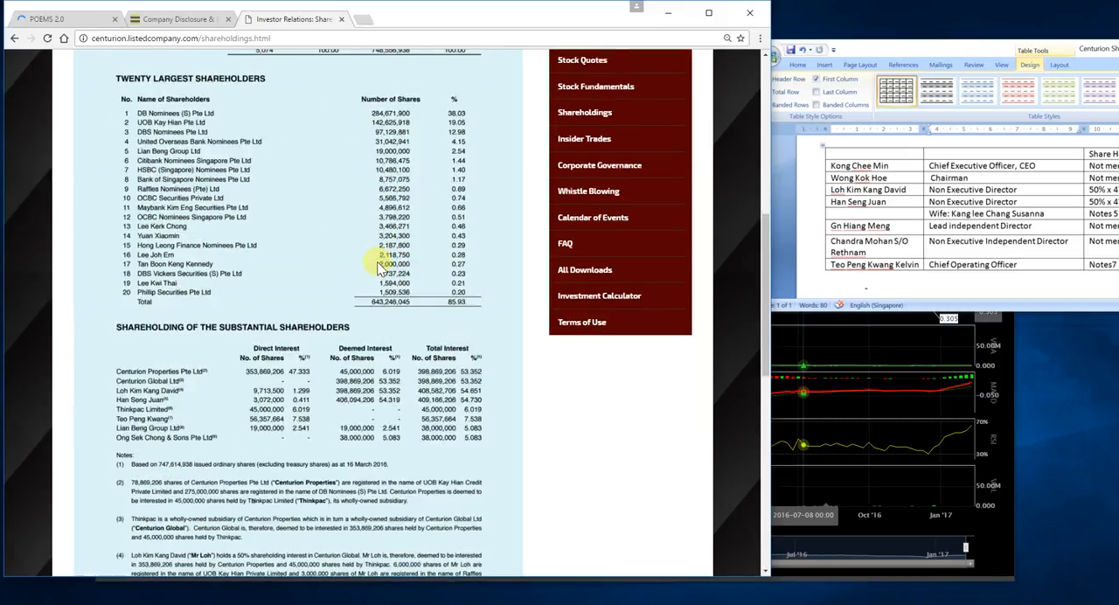
pyautogui.scroll(-3)
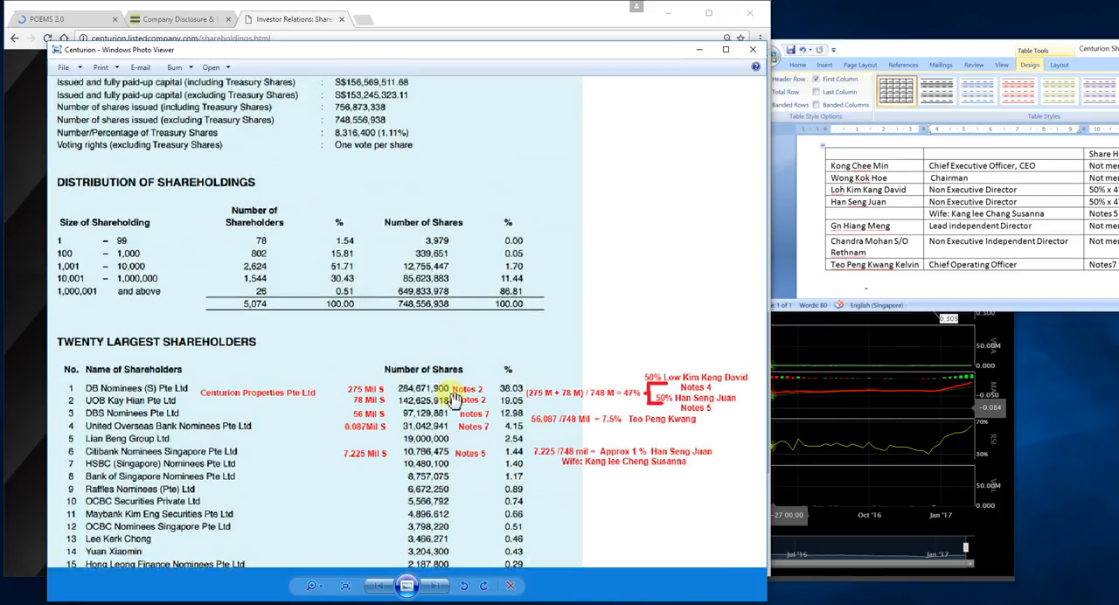
pyautogui.scroll(-3)
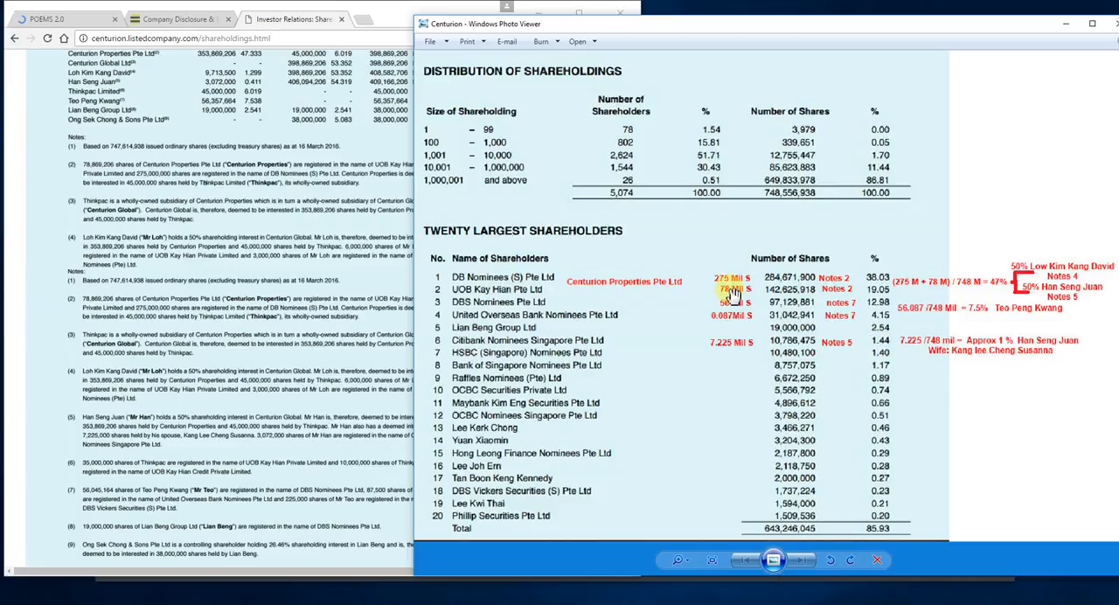
pyautogui.moveTo(724, 301)
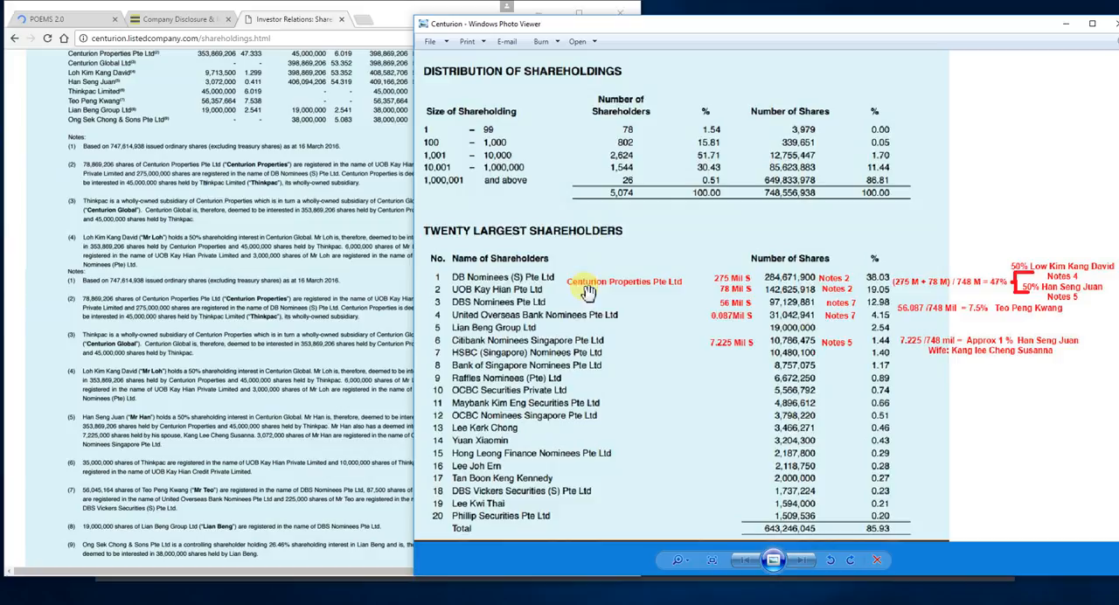
pyautogui.moveTo(512, 289)
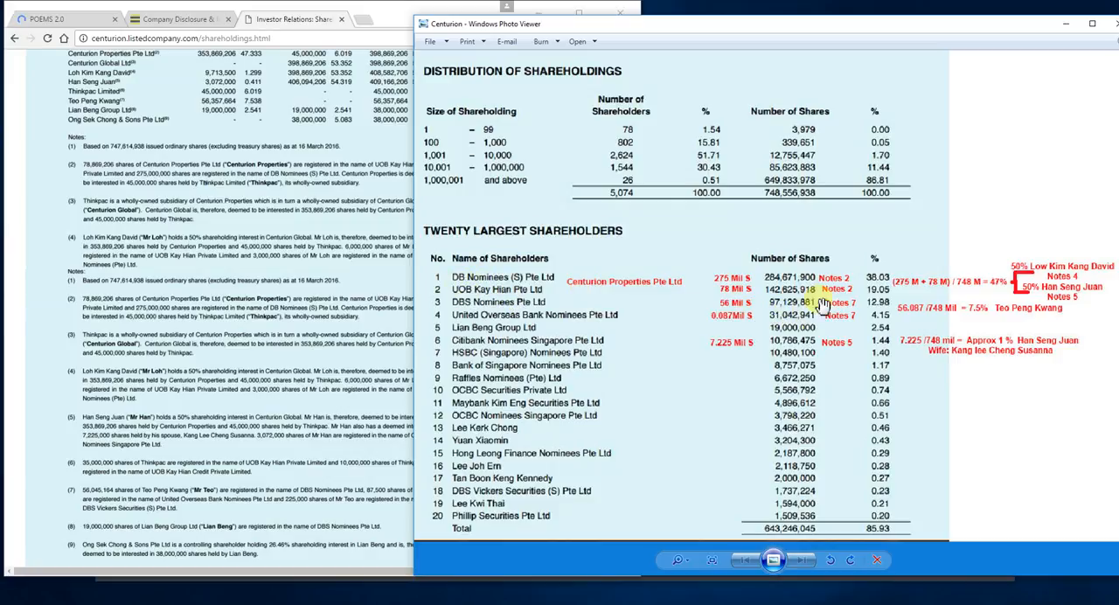
pyautogui.moveTo(636, 294)
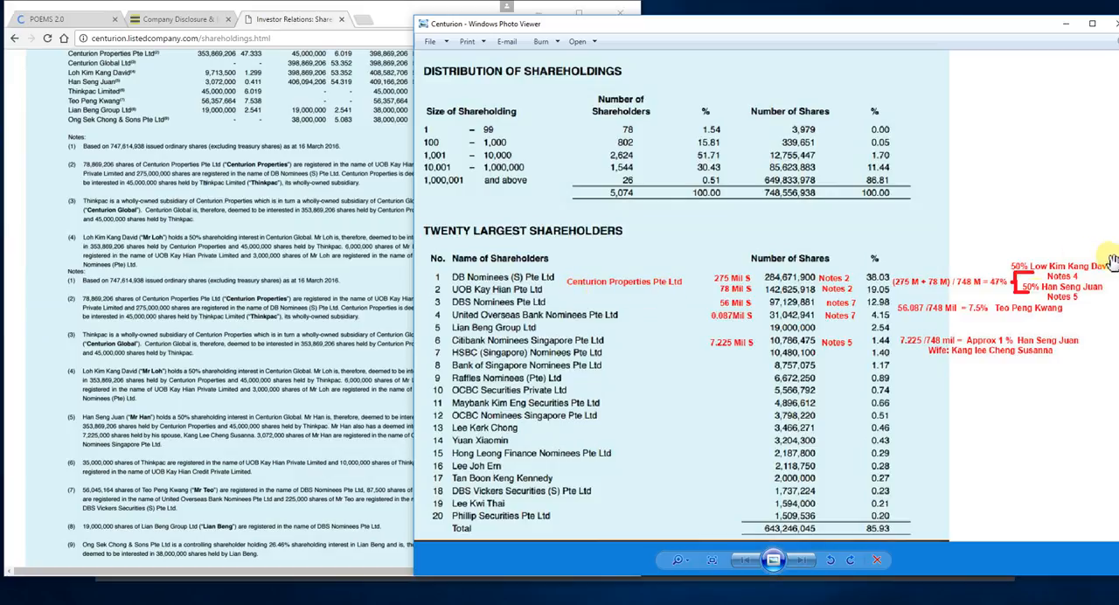
pyautogui.moveTo(1010, 295)
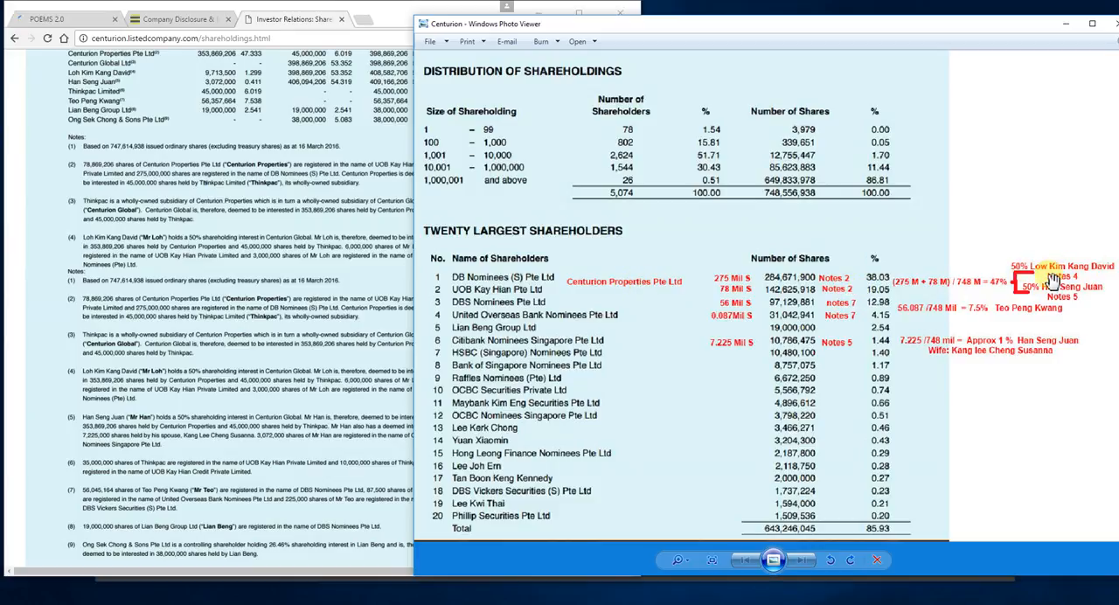
pyautogui.moveTo(913, 293)
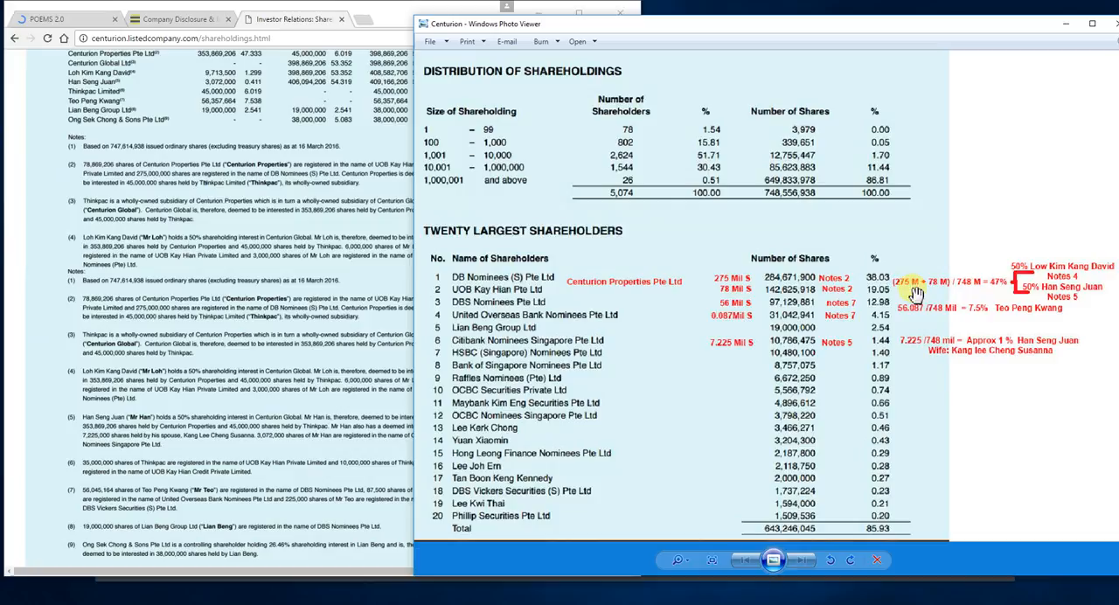
pyautogui.moveTo(1046, 302)
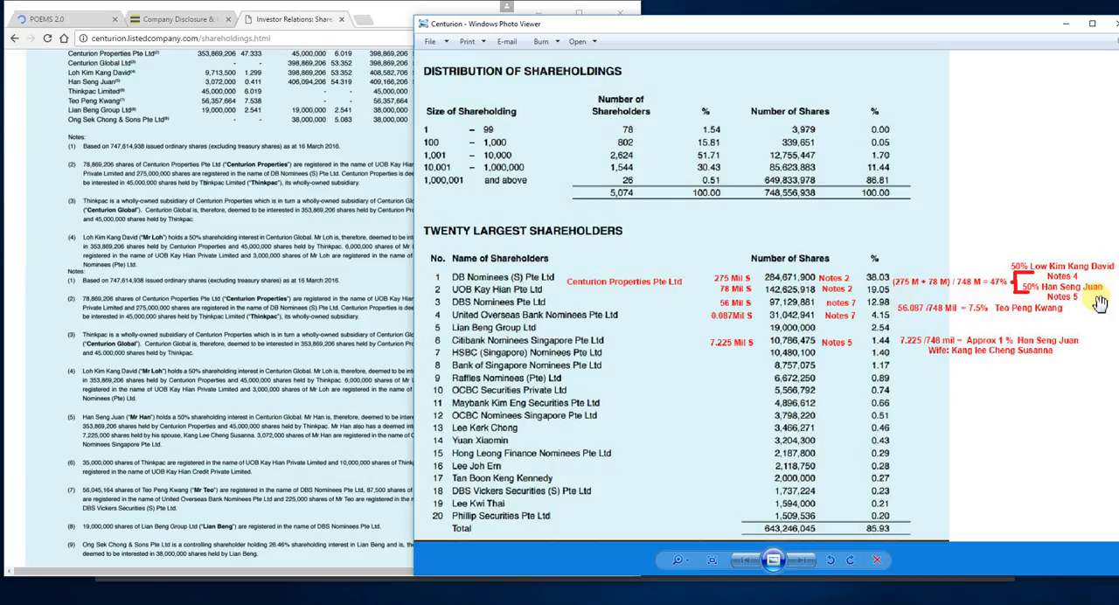
pyautogui.moveTo(815, 308)
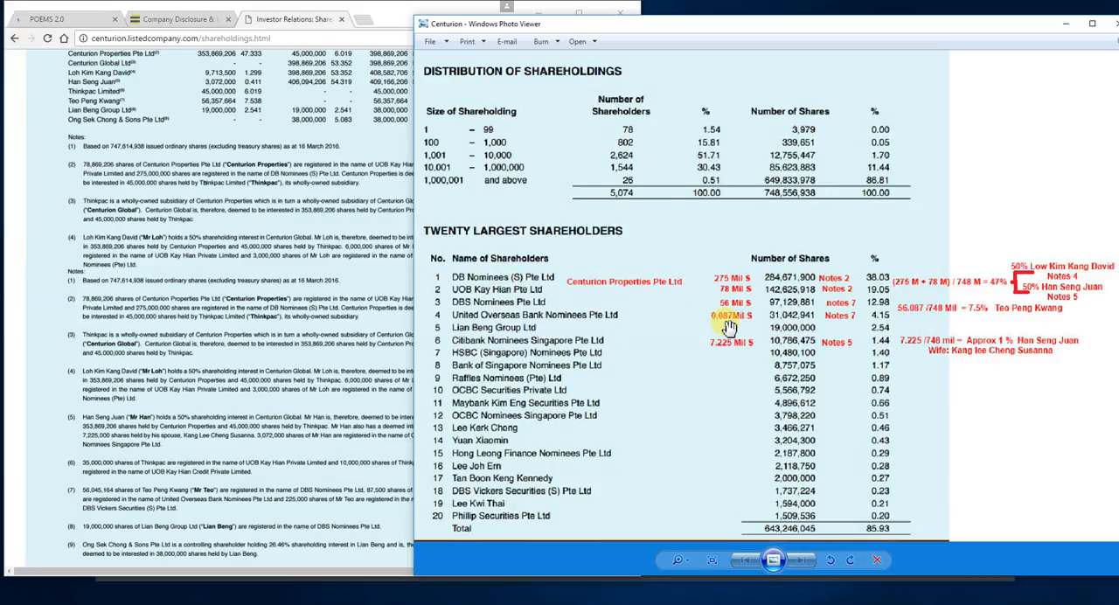
pyautogui.moveTo(709, 334)
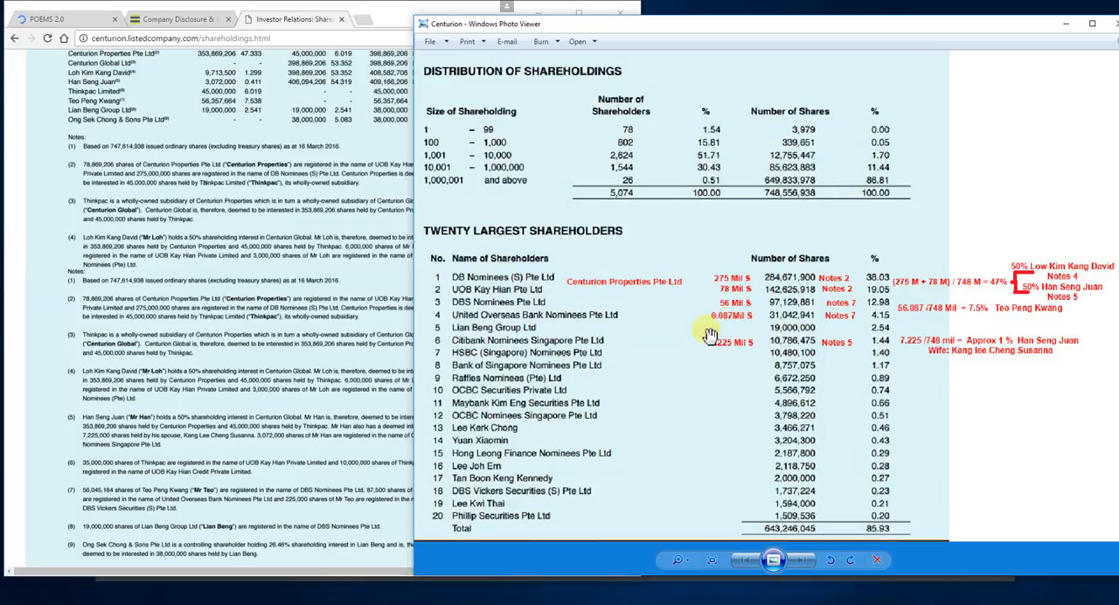
pyautogui.moveTo(820, 317)
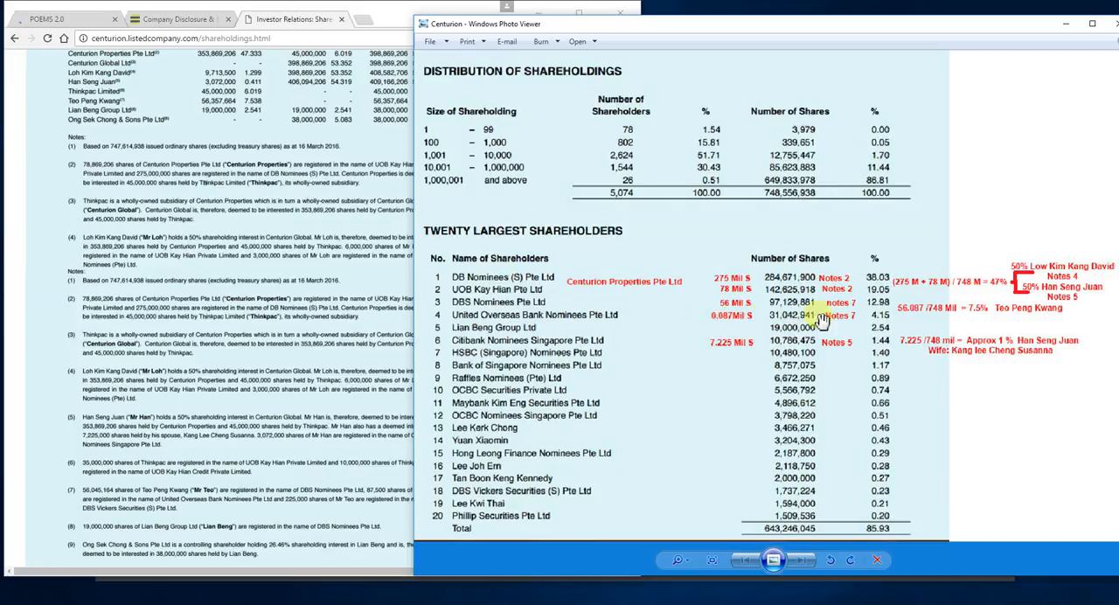
pyautogui.moveTo(918, 323)
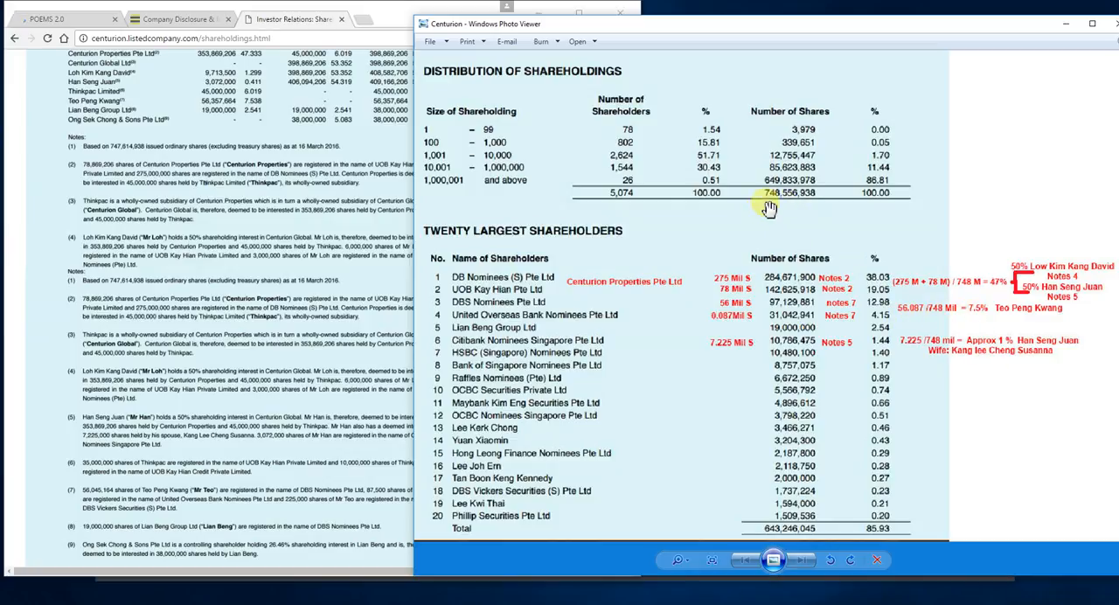
pyautogui.moveTo(995, 325)
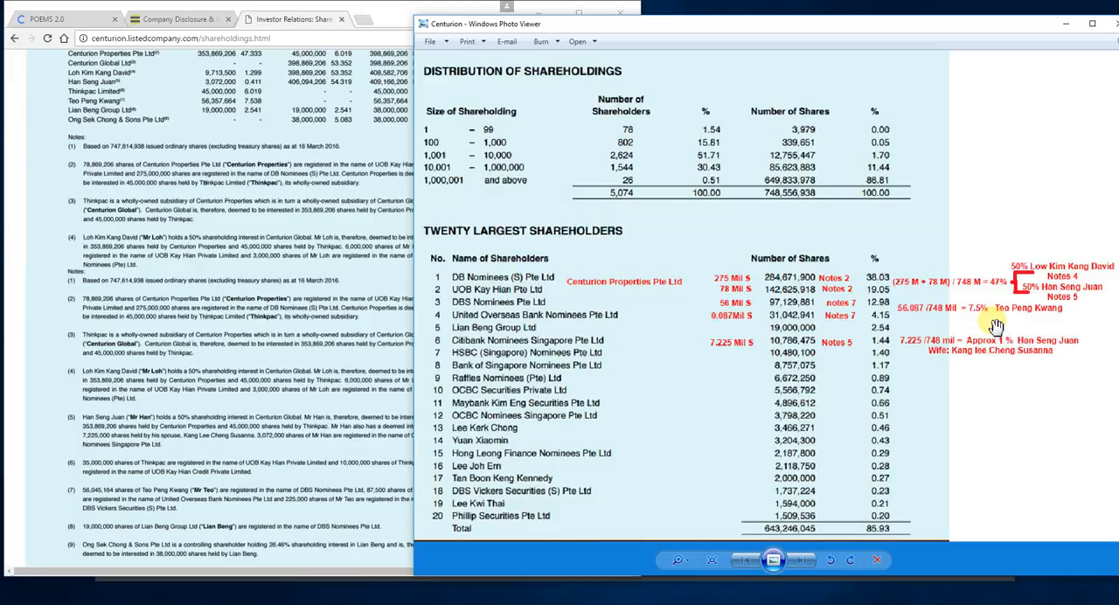
pyautogui.moveTo(1044, 315)
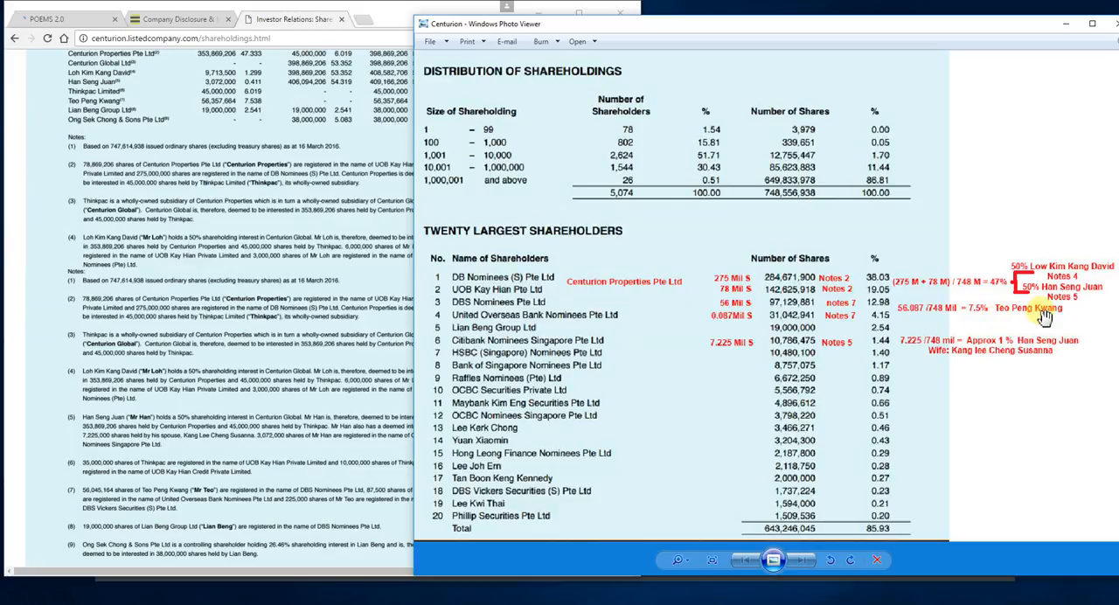
pyautogui.moveTo(979, 319)
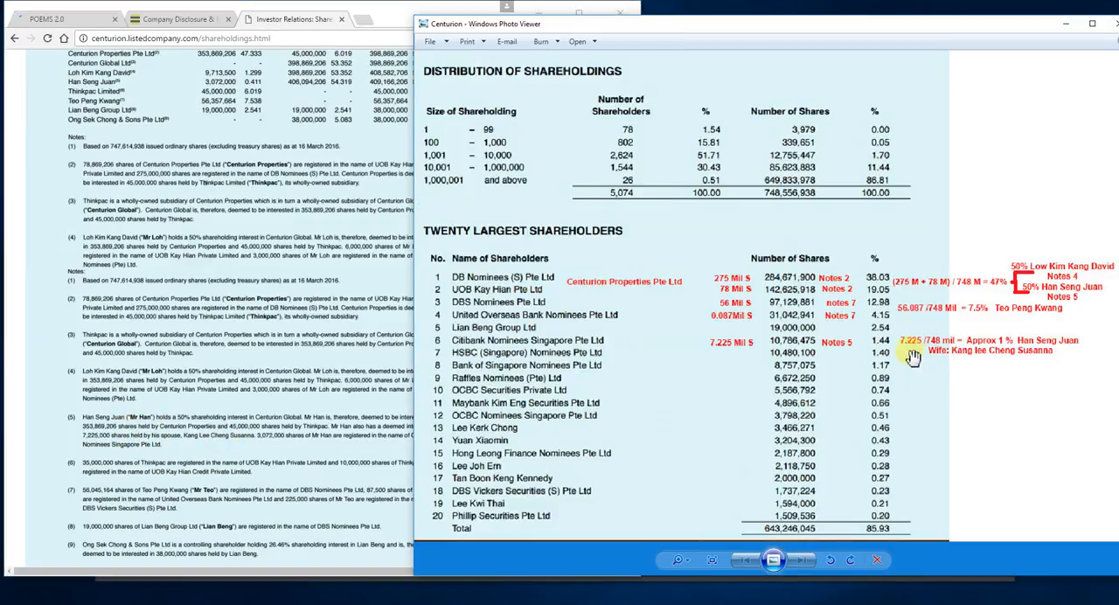
pyautogui.moveTo(984, 365)
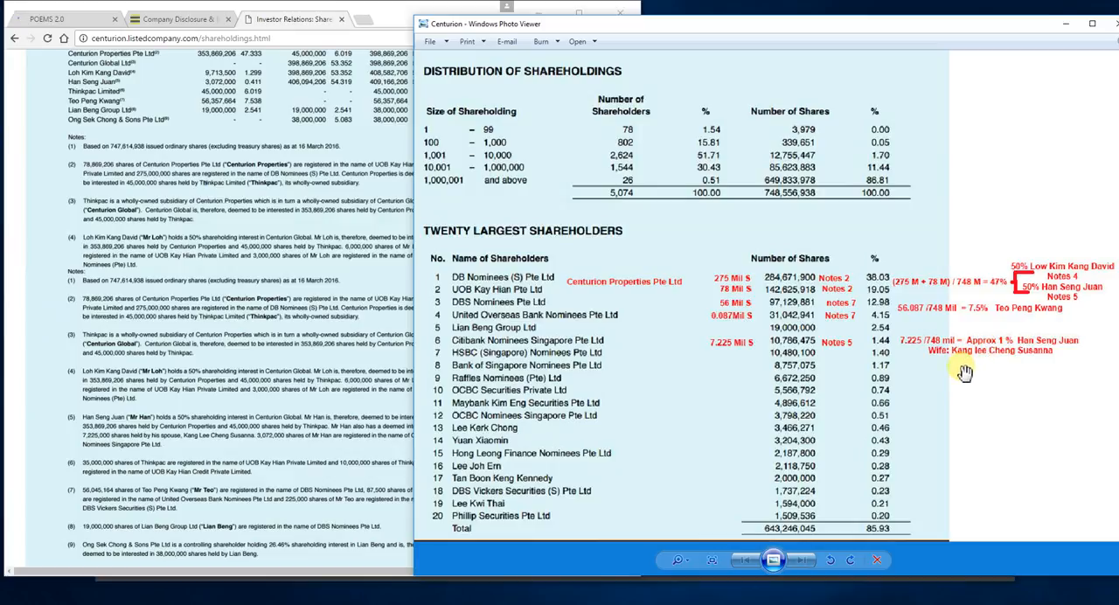
pyautogui.moveTo(982, 361)
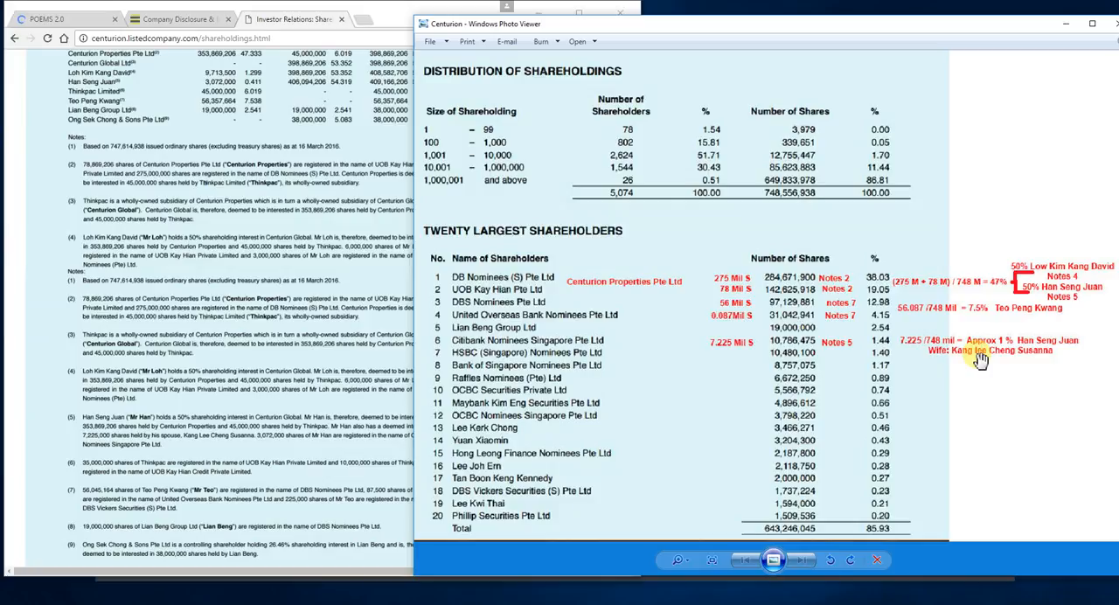
pyautogui.moveTo(926, 123)
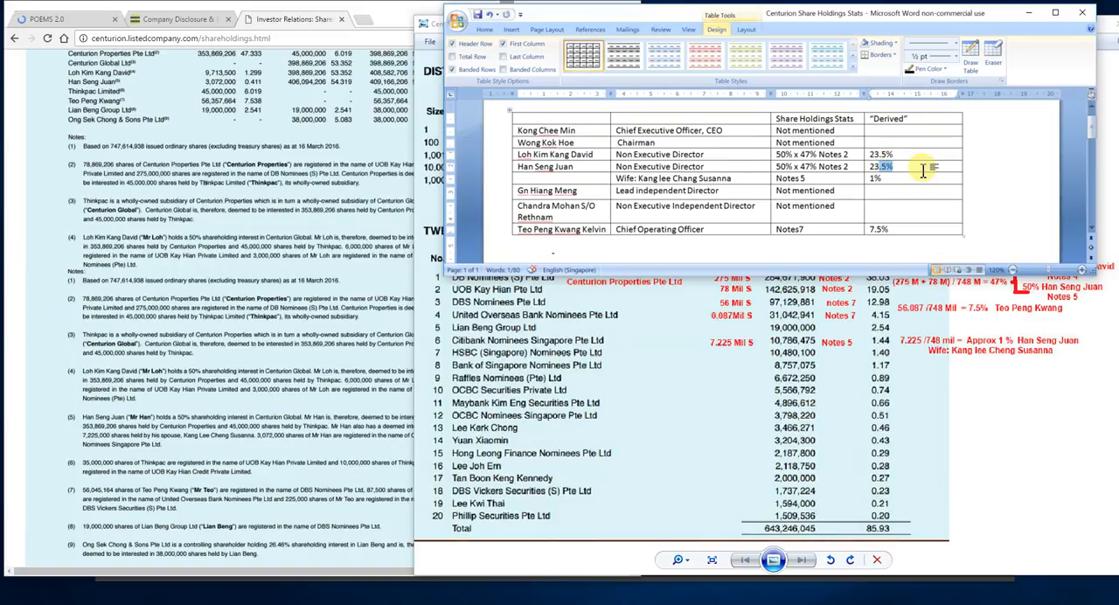
pyautogui.moveTo(665, 258)
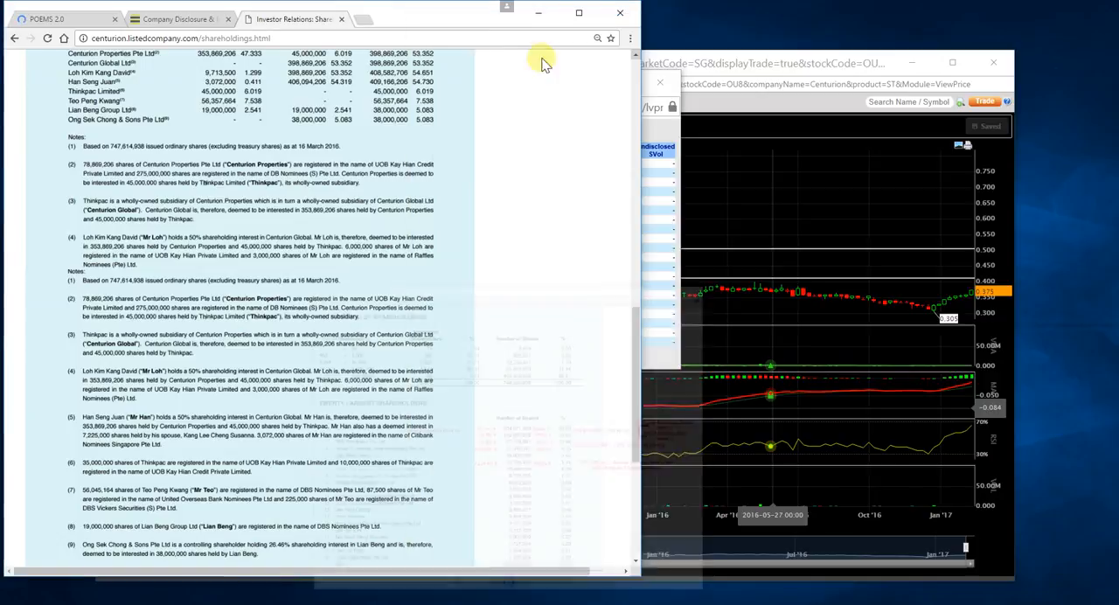
# - Switch to the SGX Company Disclosure page and scroll to Centurion's dividend and corporate action listing
pyautogui.click(174, 18)
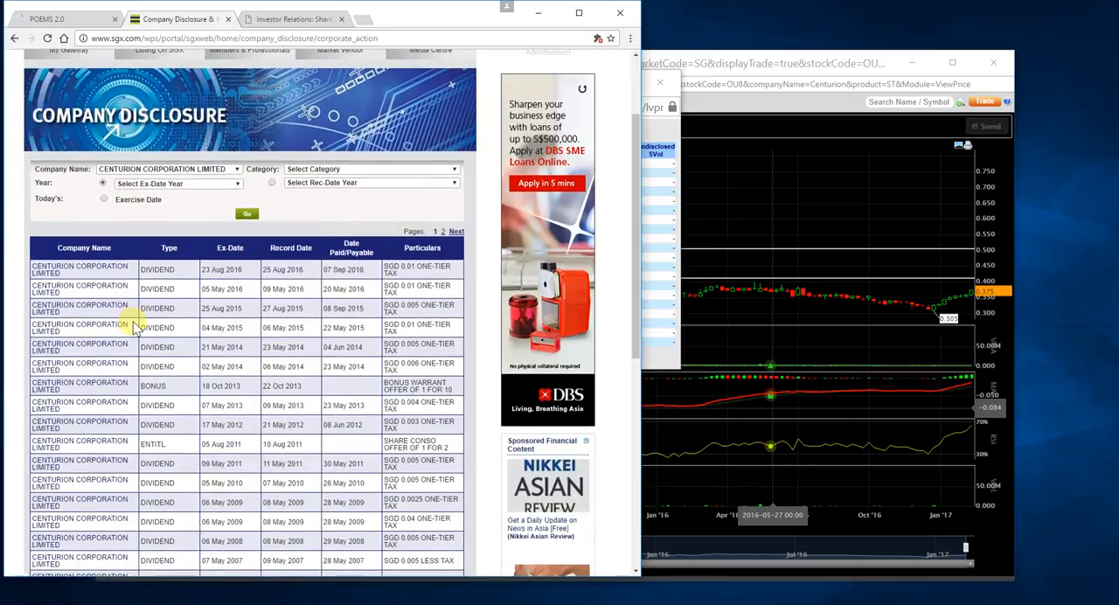
pyautogui.scroll(-3)
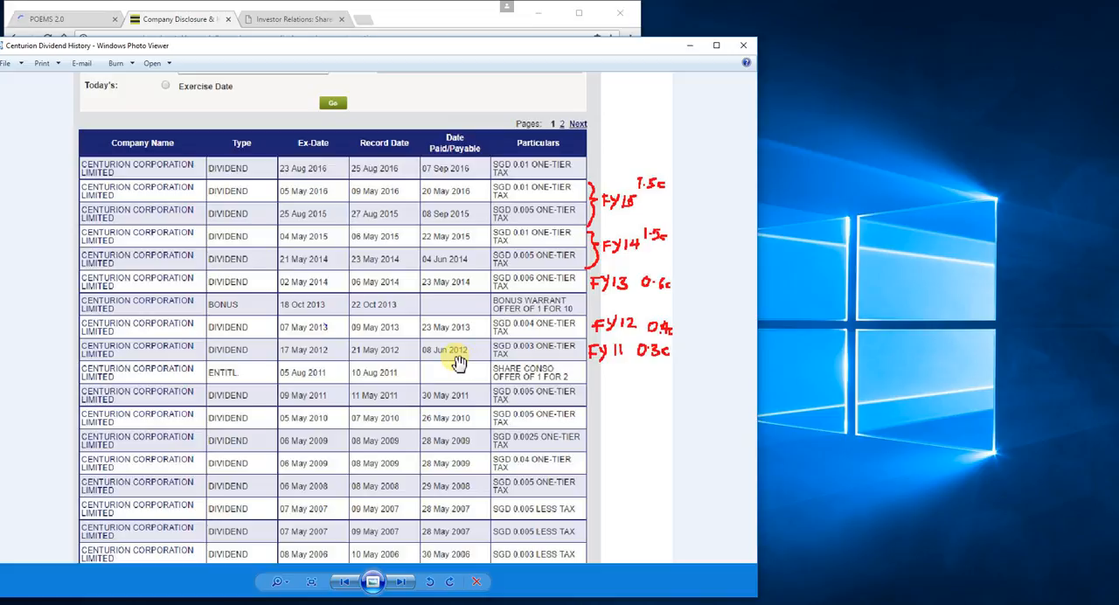
pyautogui.moveTo(584, 371)
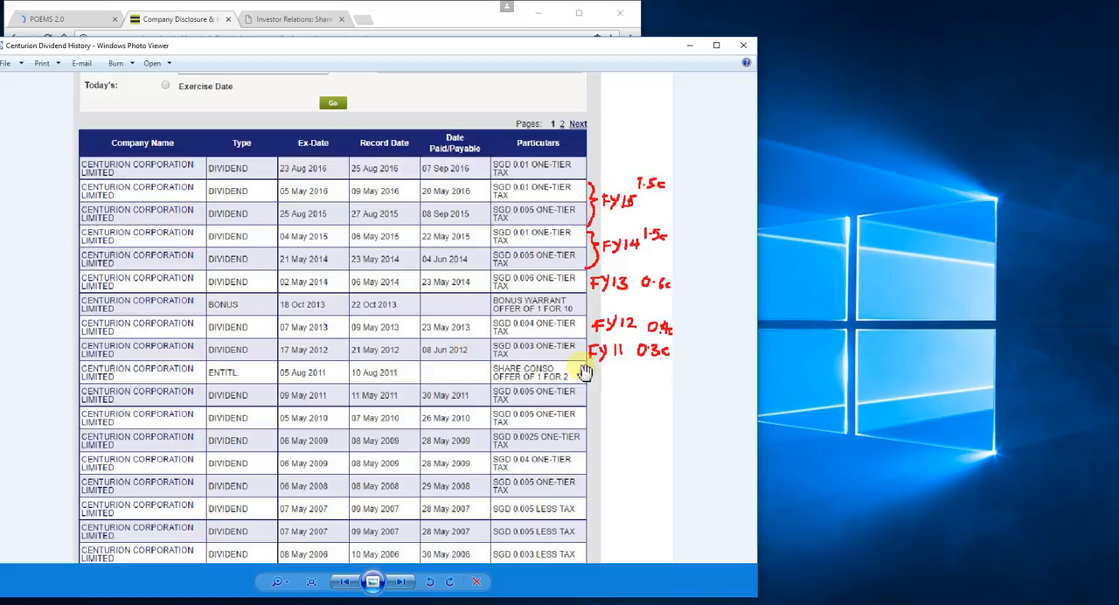
pyautogui.moveTo(629, 339)
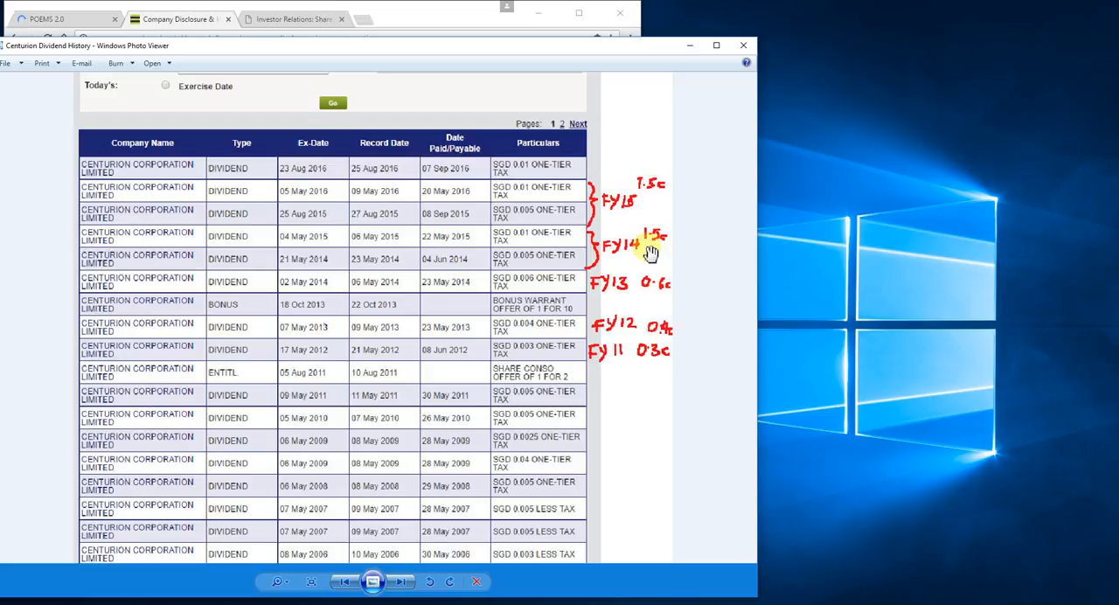
pyautogui.moveTo(651, 197)
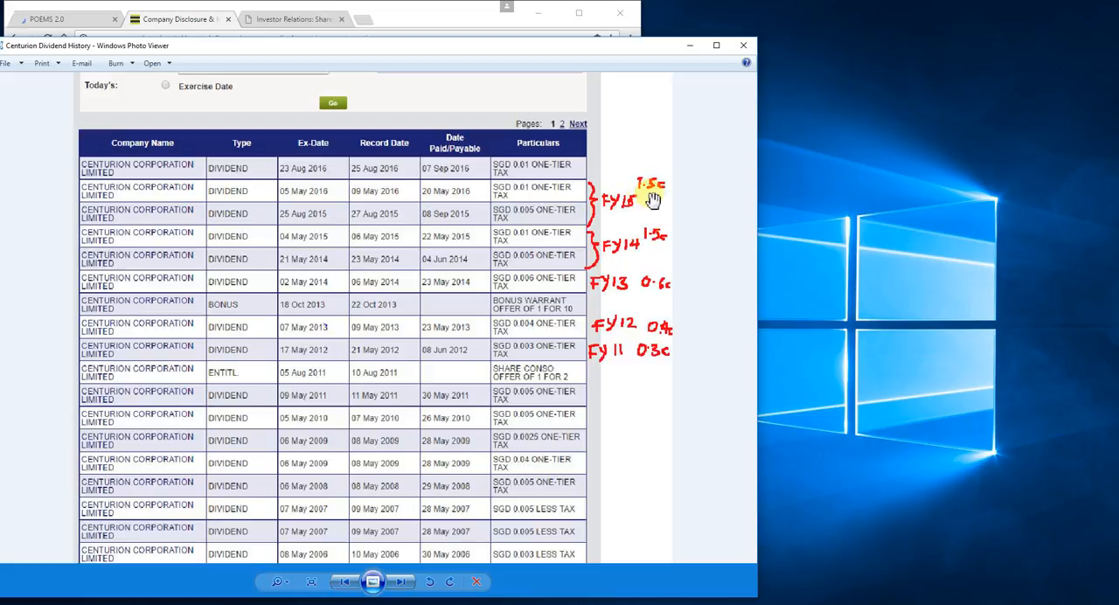
pyautogui.moveTo(498, 188)
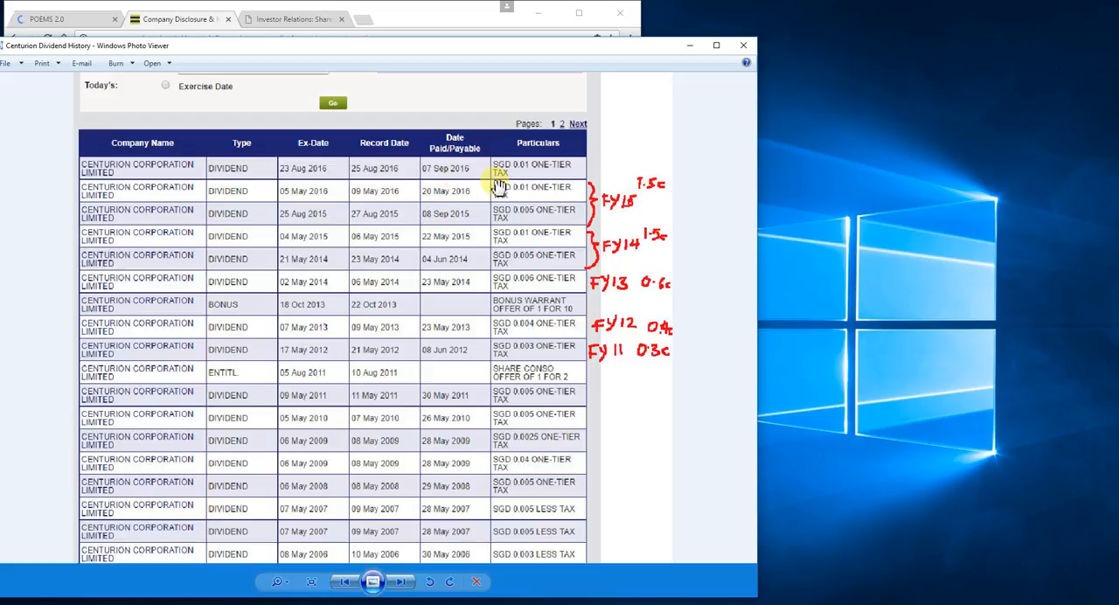
pyautogui.moveTo(560, 166)
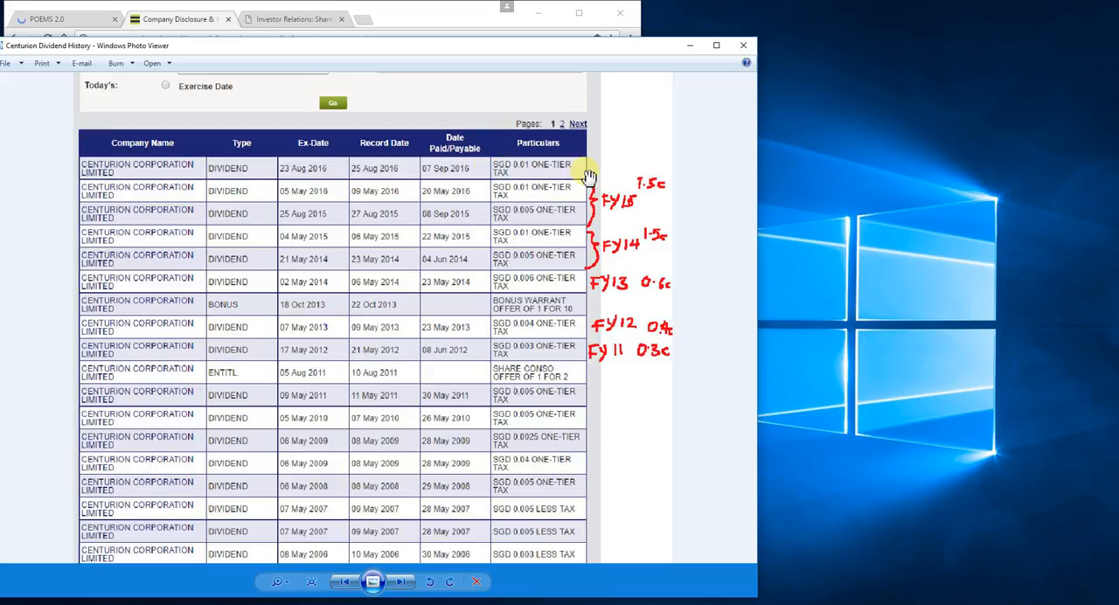
pyautogui.moveTo(460, 179)
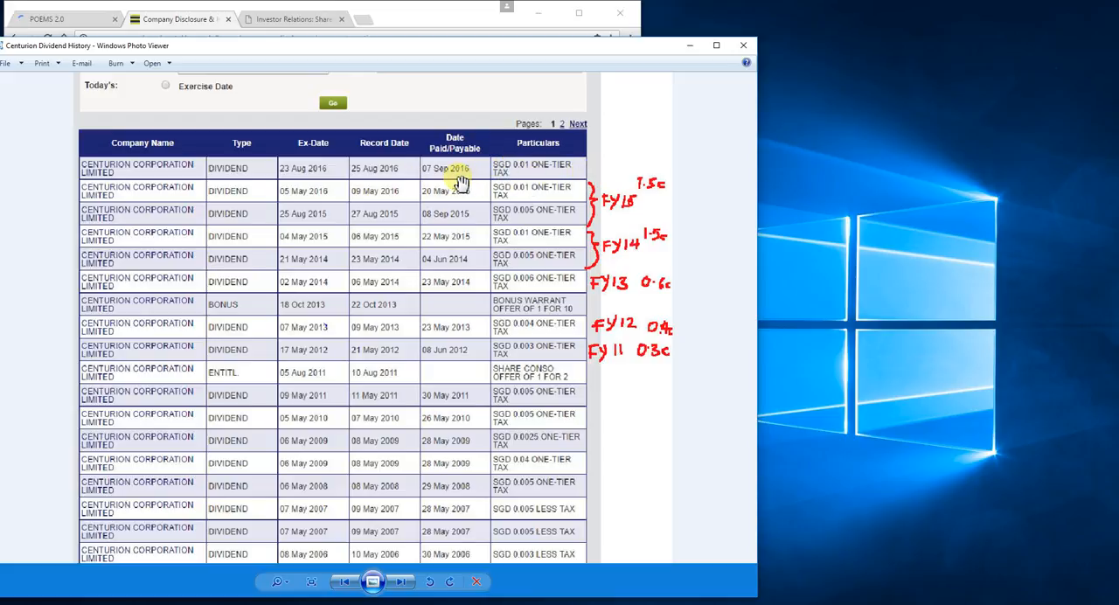
pyautogui.moveTo(645, 175)
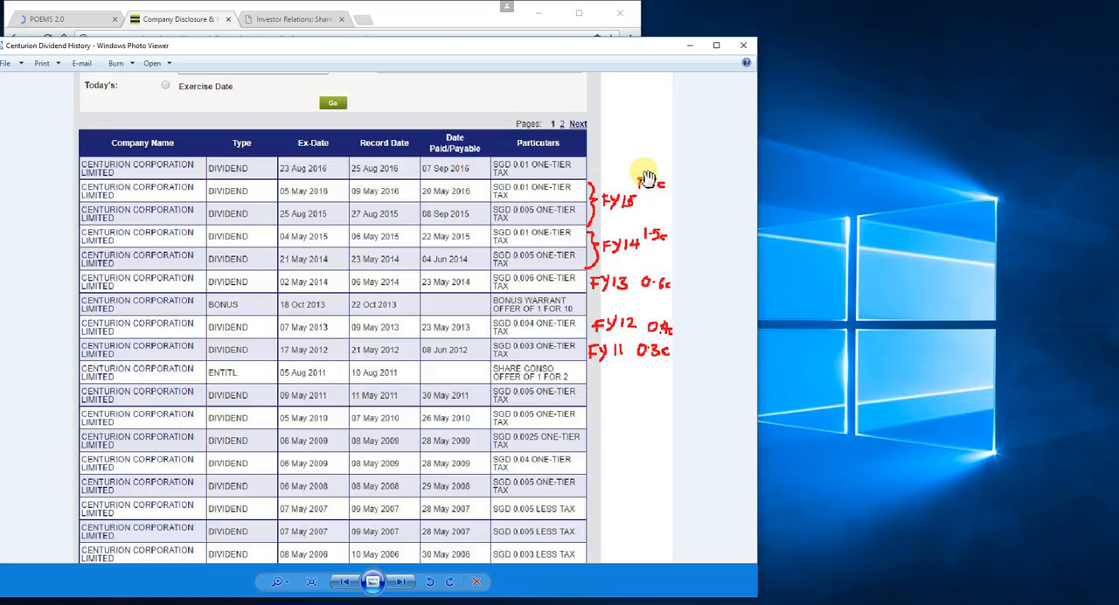
pyautogui.moveTo(647, 175)
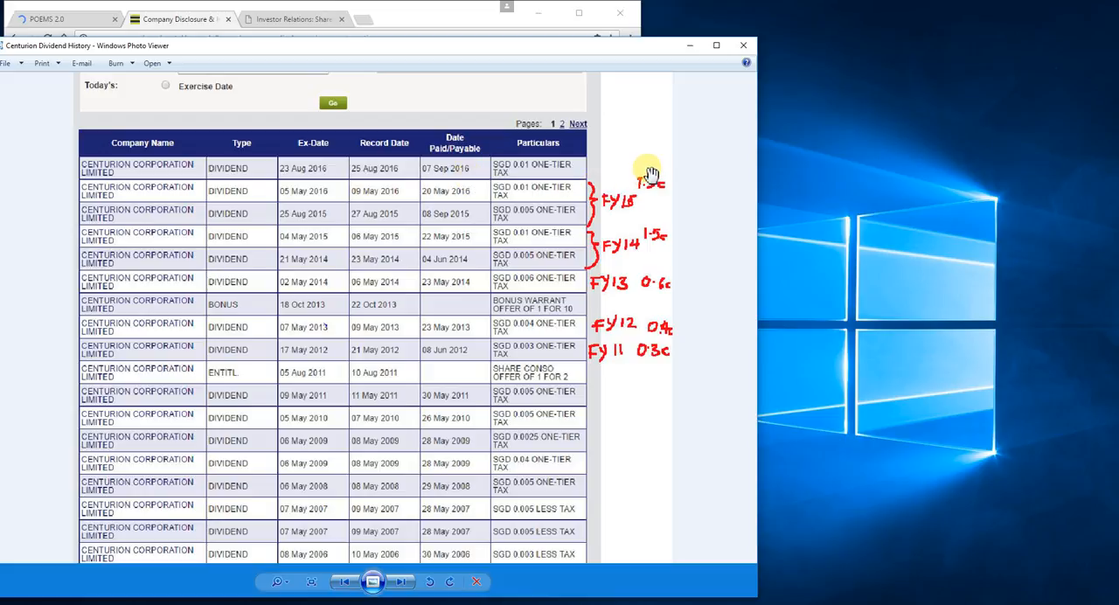
pyautogui.moveTo(715, 205)
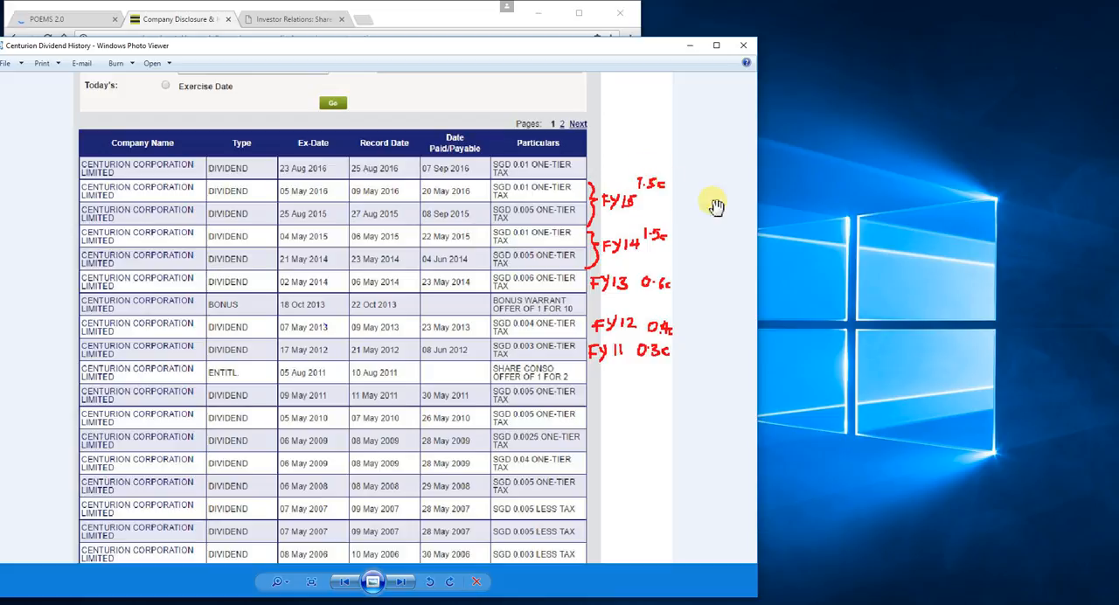
pyautogui.moveTo(669, 194)
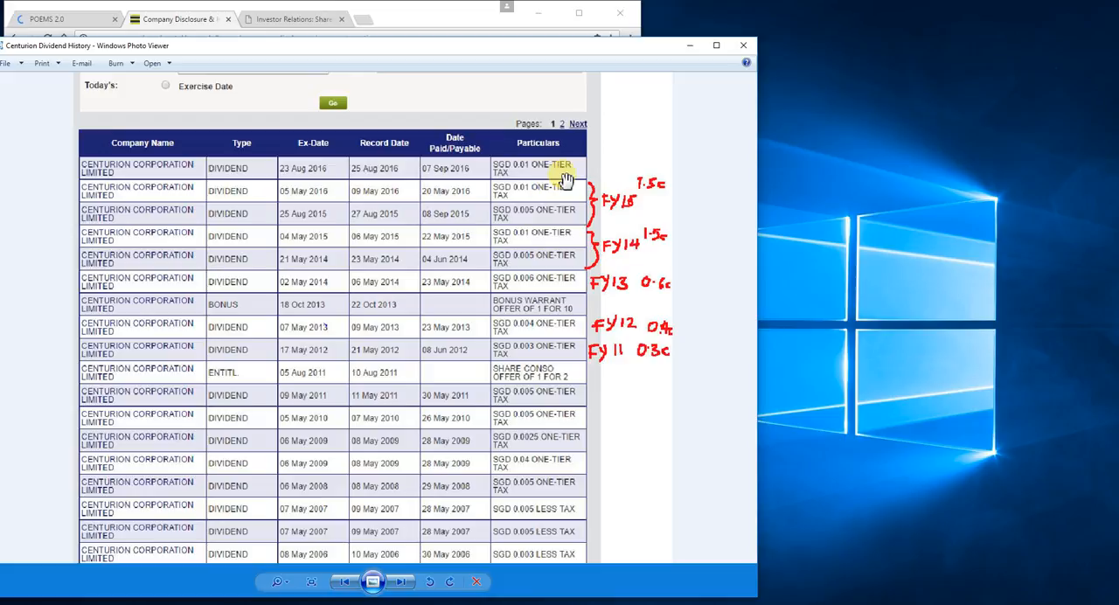
pyautogui.moveTo(558, 478)
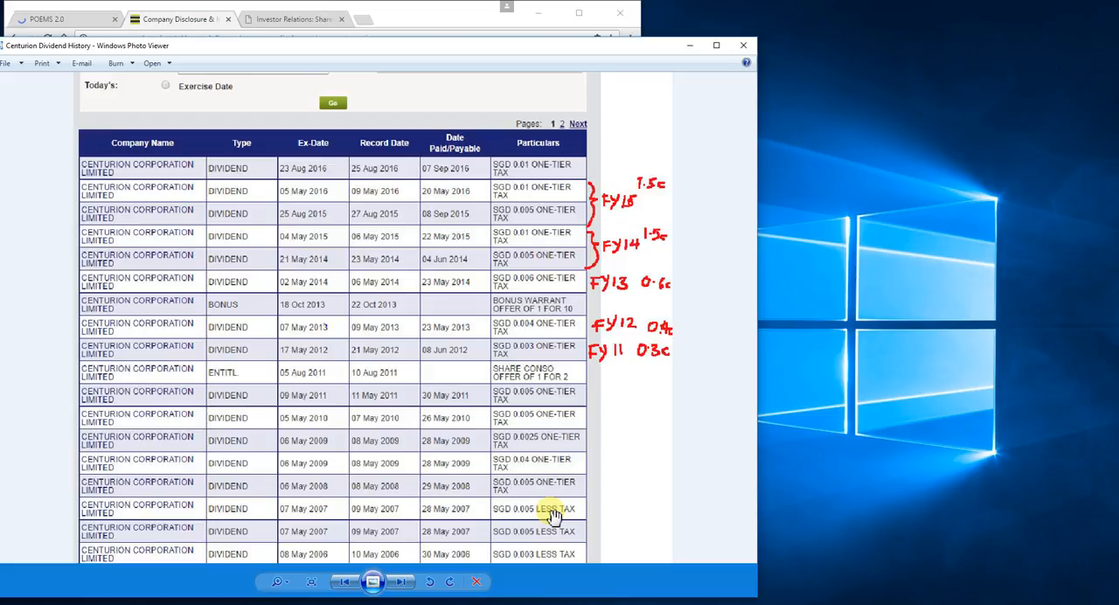
pyautogui.moveTo(597, 503)
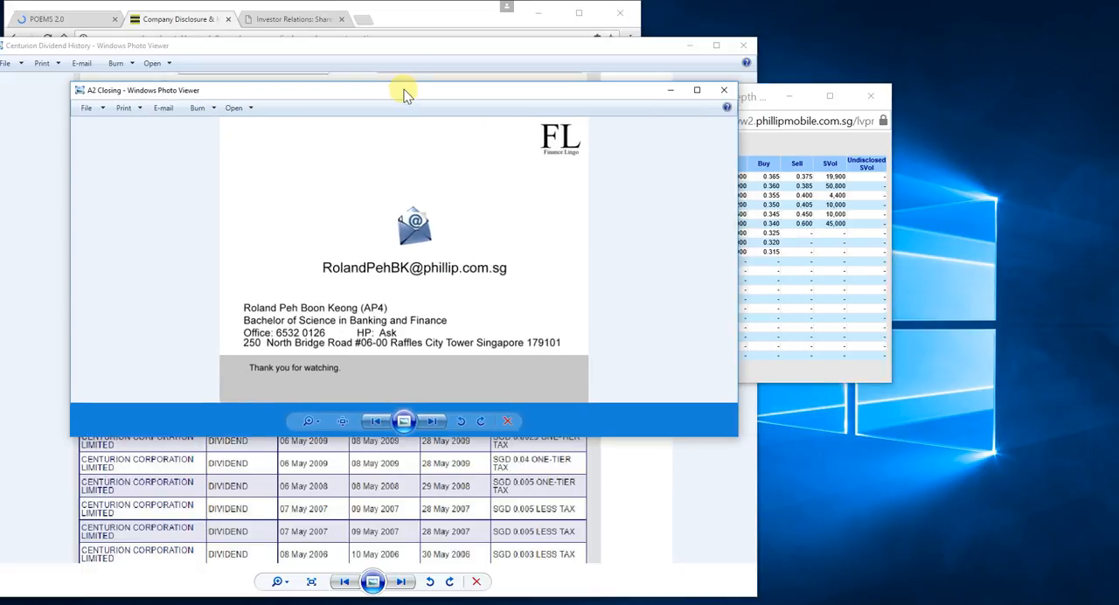
# - Maximize the A2 Closing thank-you slide in Windows Photo Viewer
pyautogui.click(697, 90)
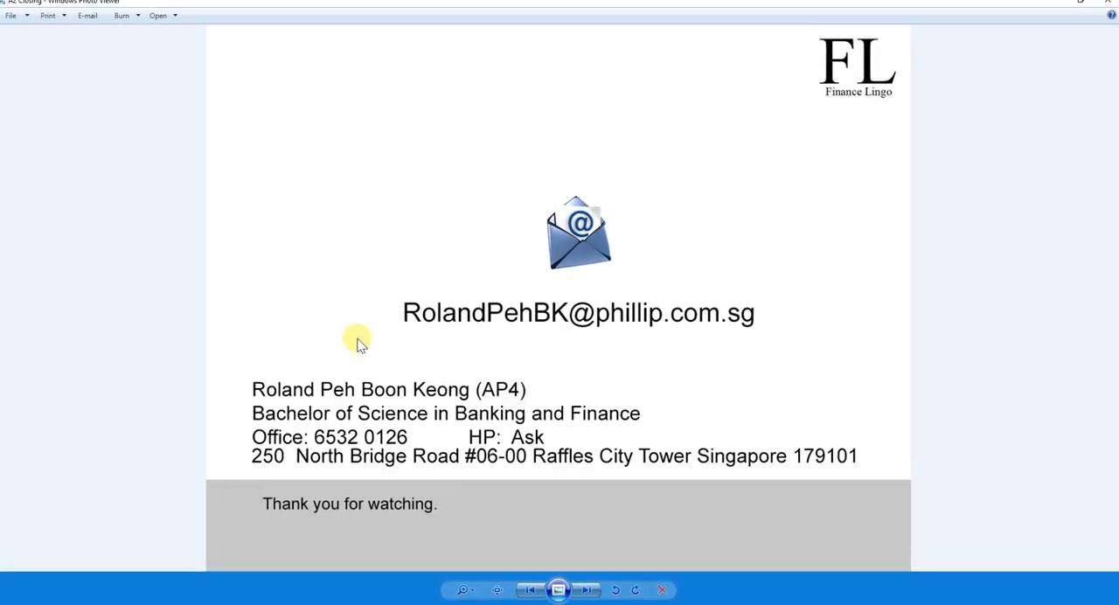
pyautogui.moveTo(703, 324)
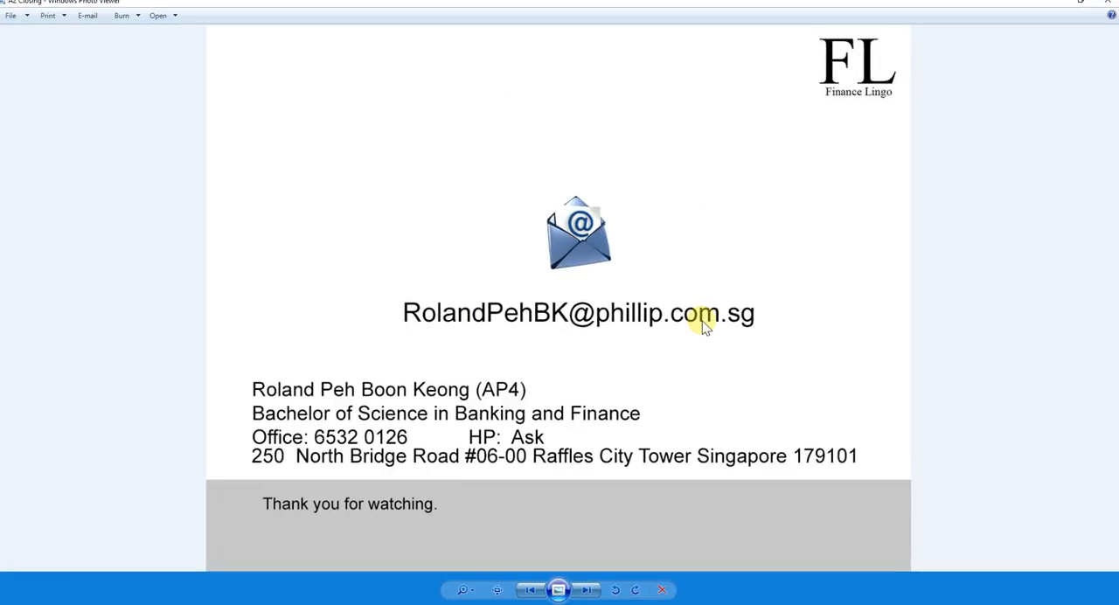